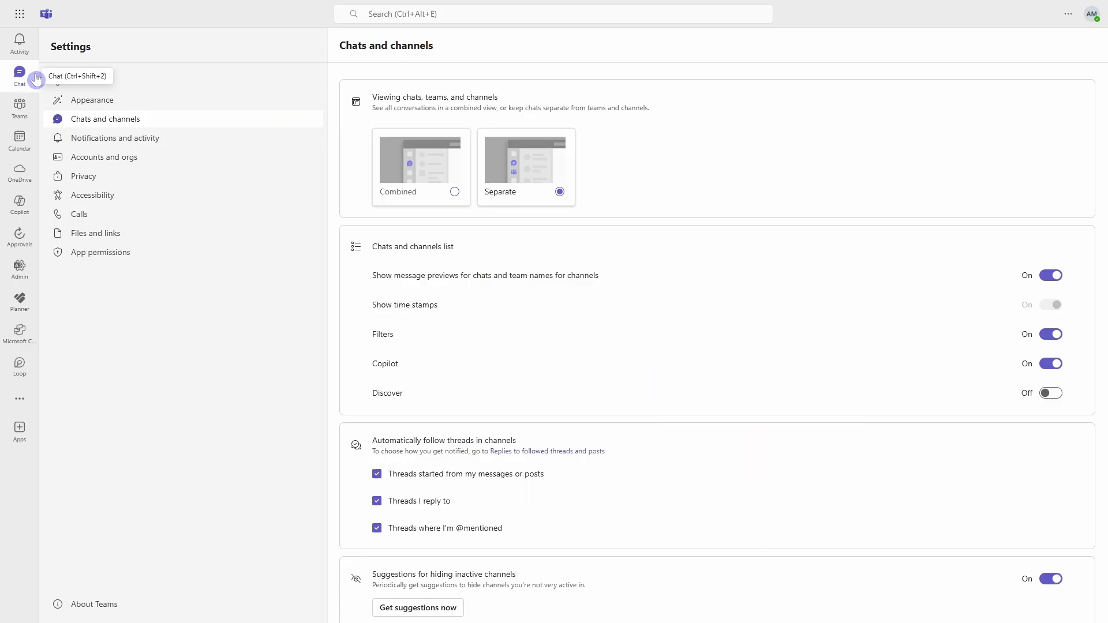
# Show the Level 2 Puppy Training channel posts under Online Dog Training.
pyautogui.click(20, 107)
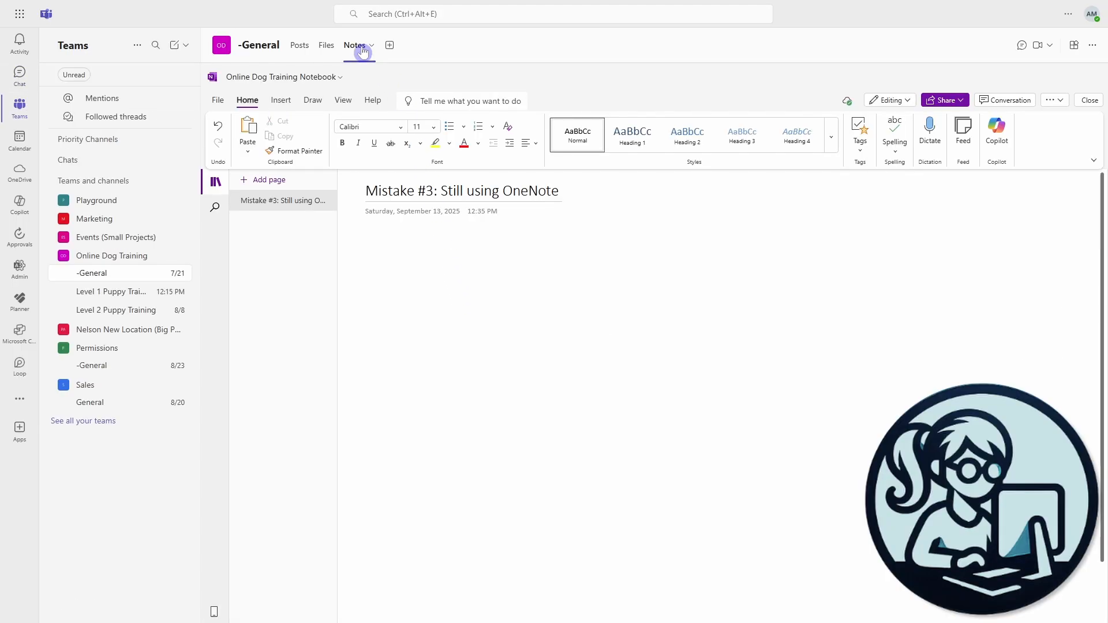
pyautogui.click(115, 309)
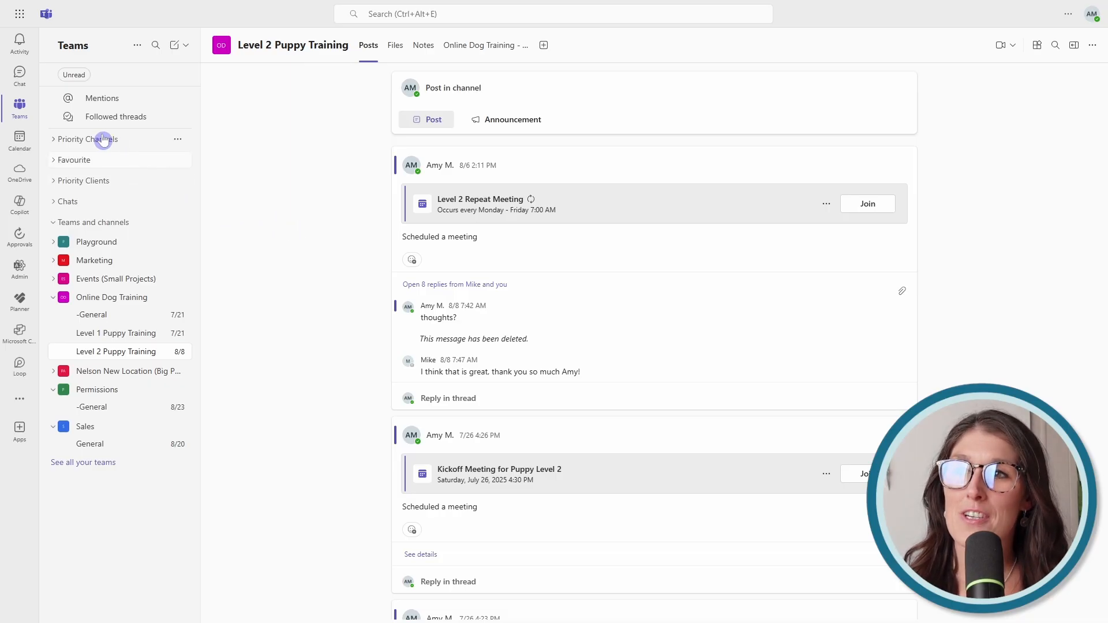
pyautogui.moveTo(20, 107)
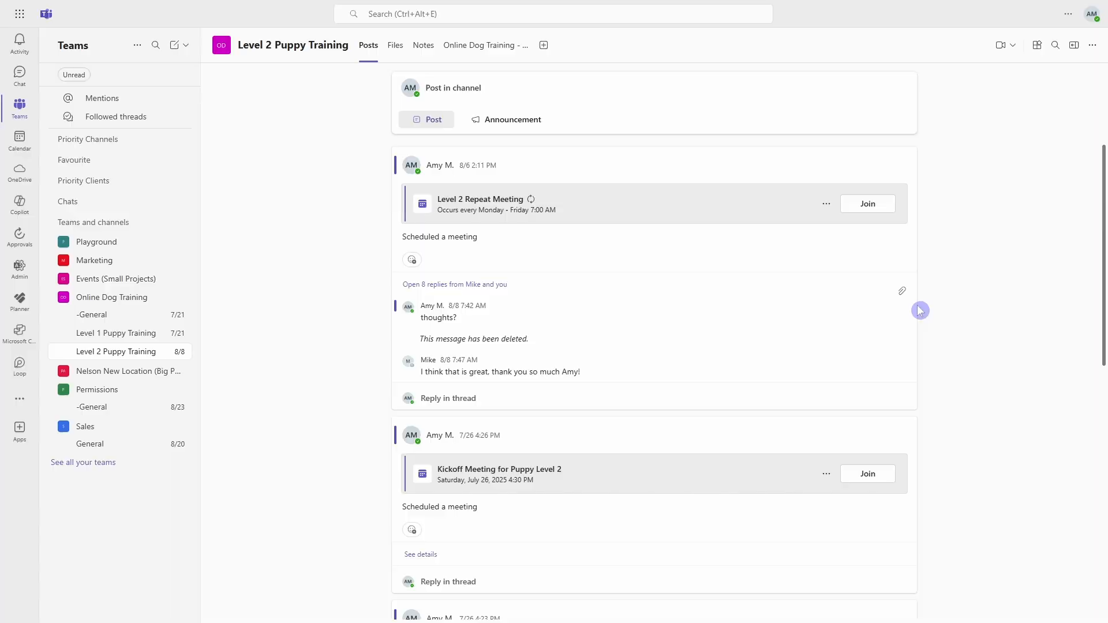
# In Settings > Chats and channels, switch to the Combined view for chats, teams and channels.
pyautogui.click(1069, 14)
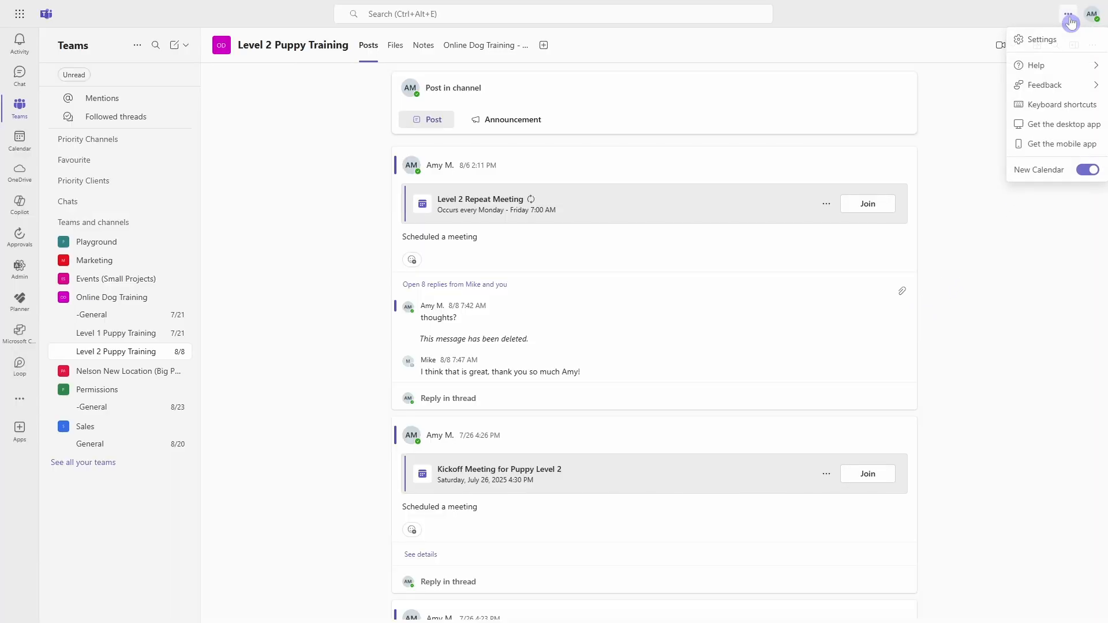
pyautogui.click(1040, 39)
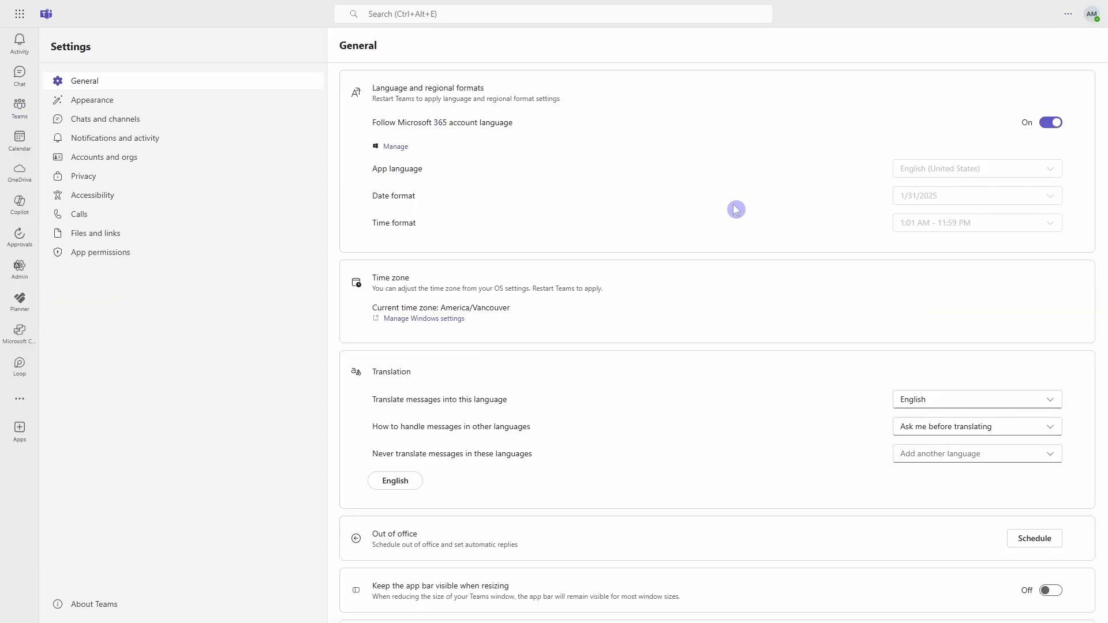
pyautogui.click(105, 119)
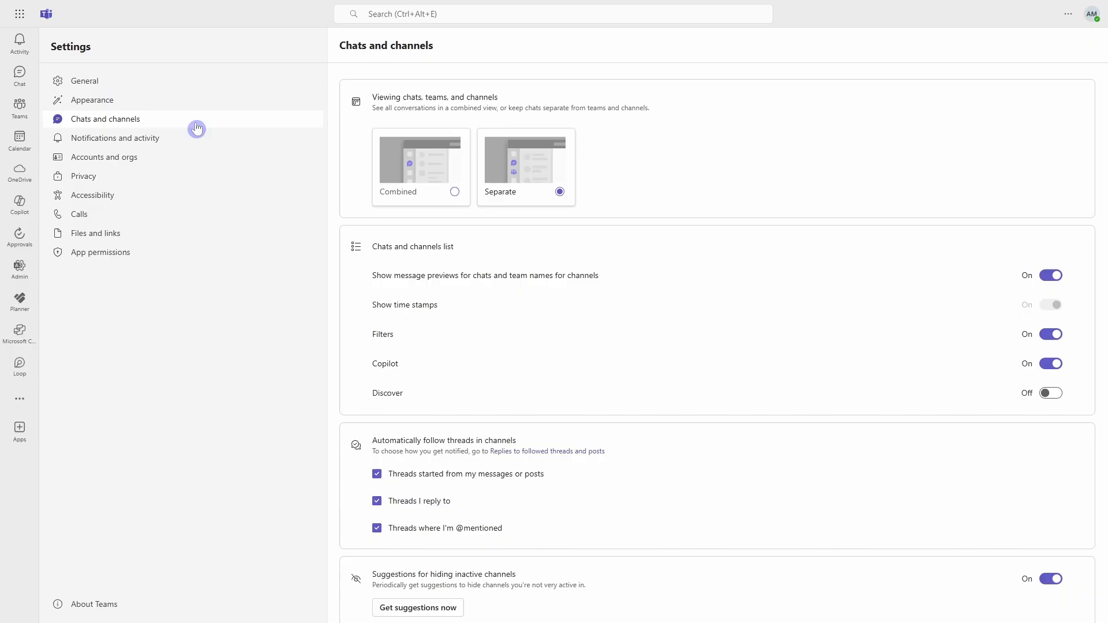
pyautogui.moveTo(516, 175)
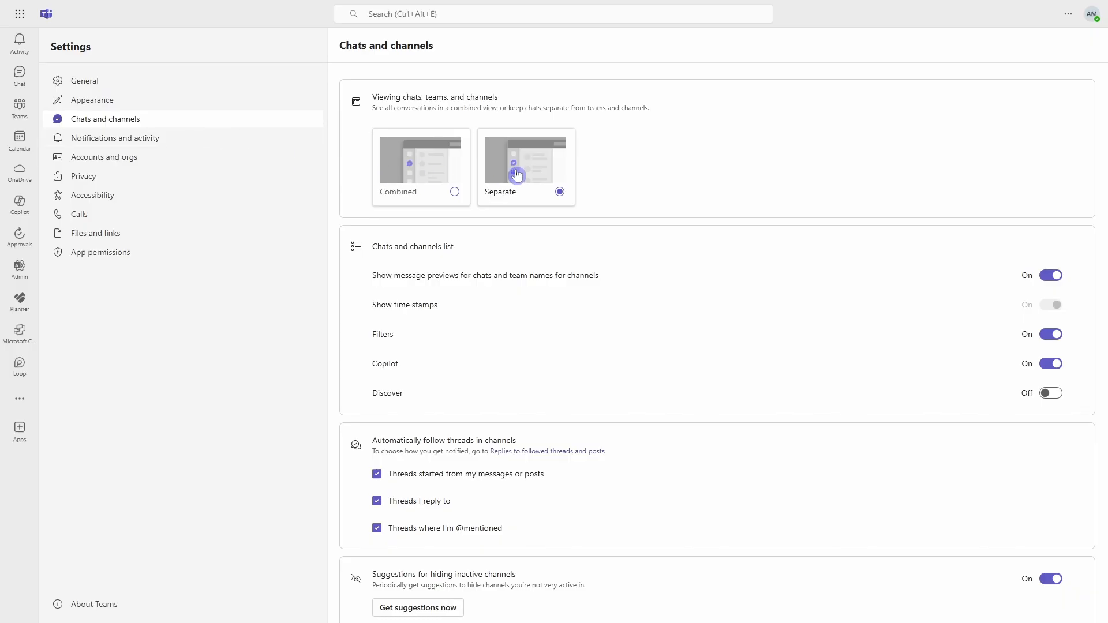
pyautogui.moveTo(19, 76)
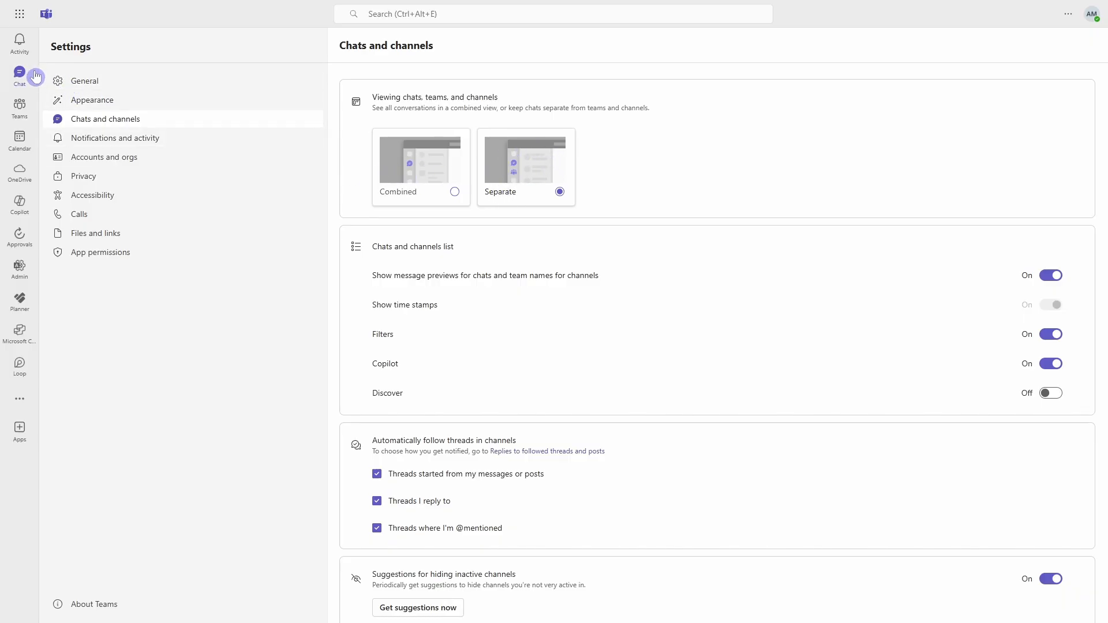
pyautogui.moveTo(20, 105)
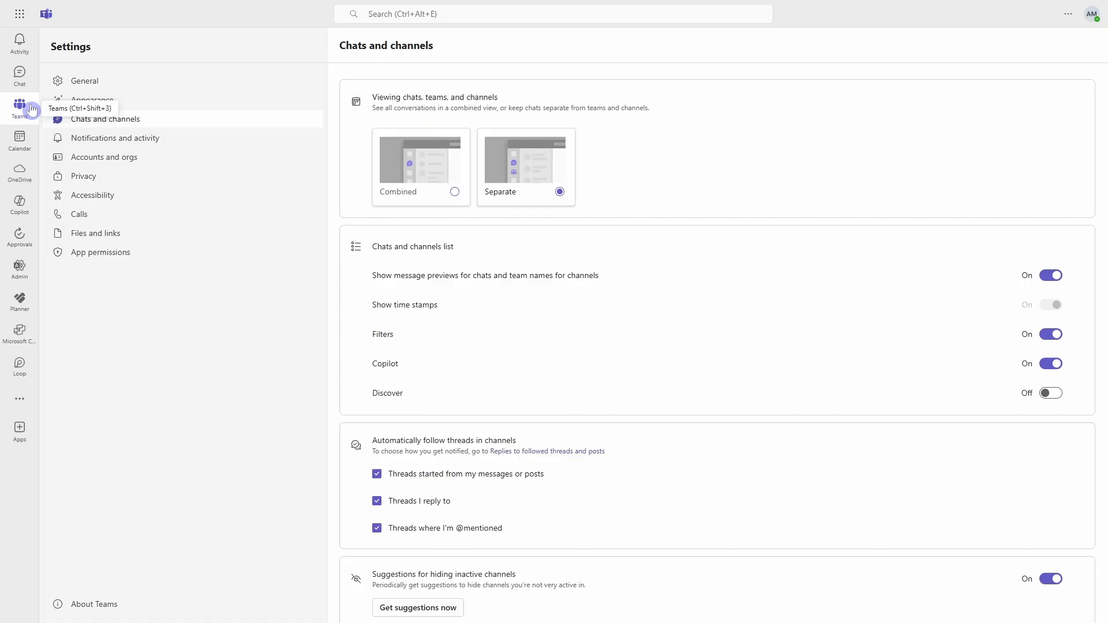
pyautogui.click(399, 170)
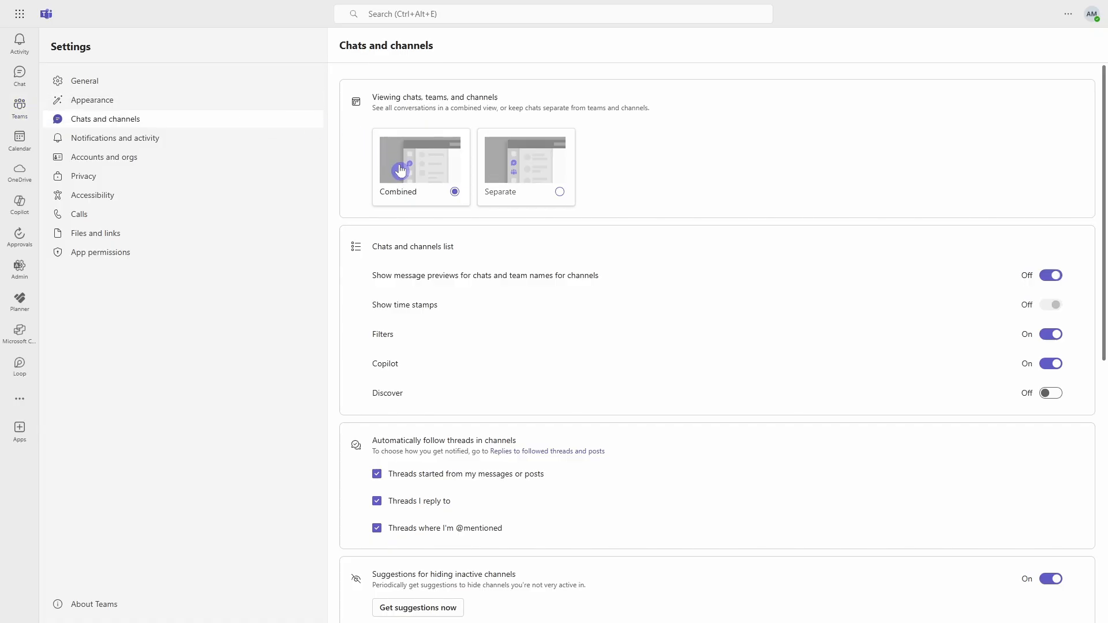
pyautogui.click(1050, 274)
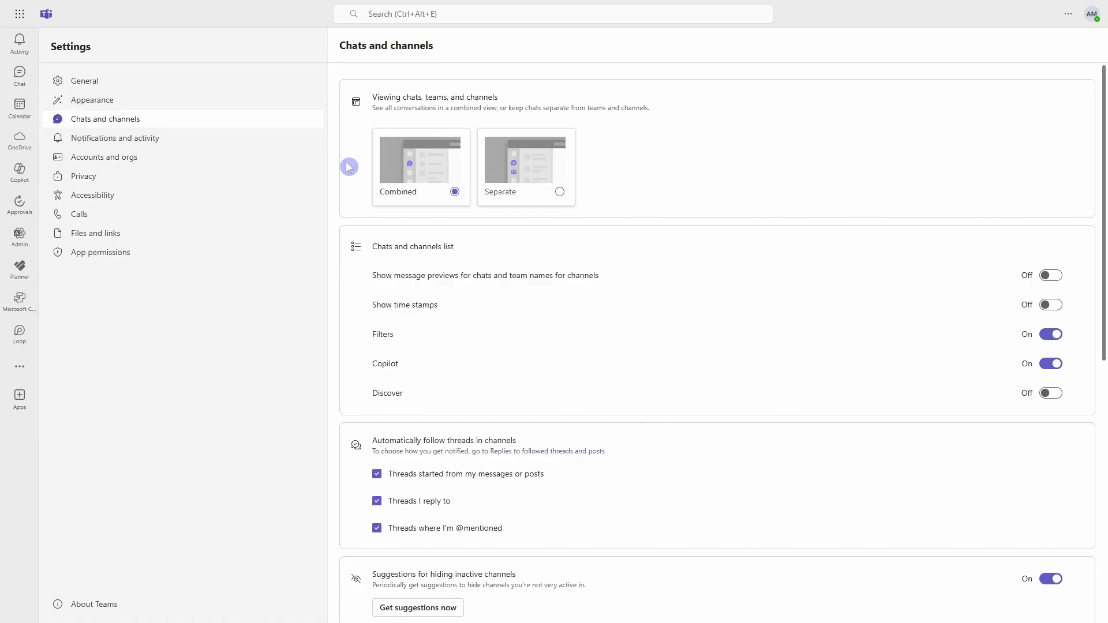
pyautogui.moveTo(20, 76)
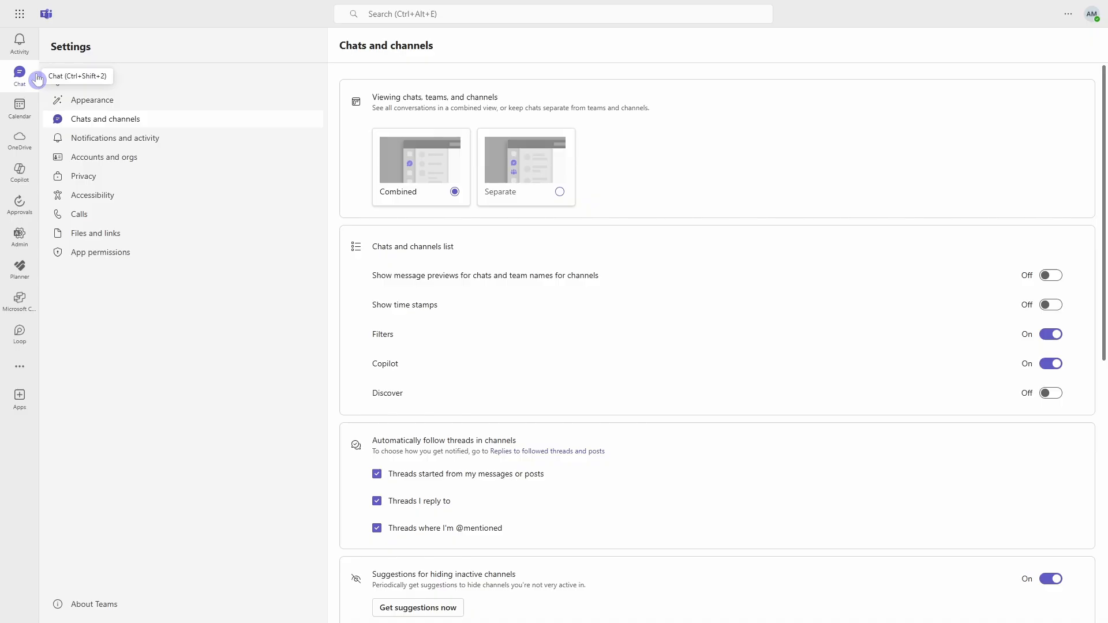
pyautogui.moveTo(36, 90)
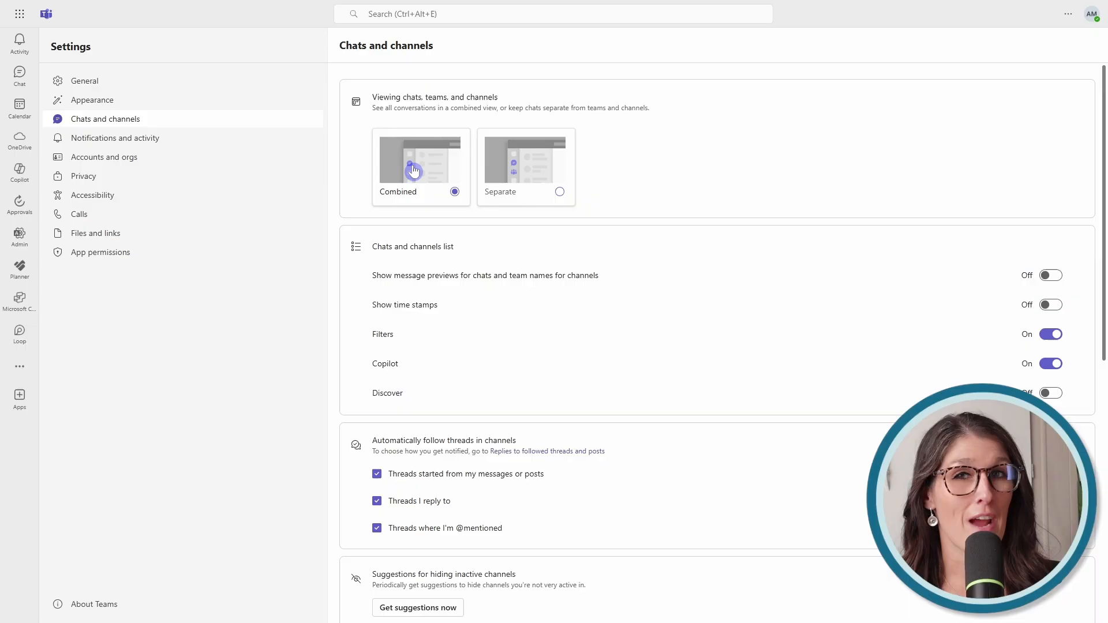
# Create a new chat-list section named Priority Channels.
pyautogui.click(20, 76)
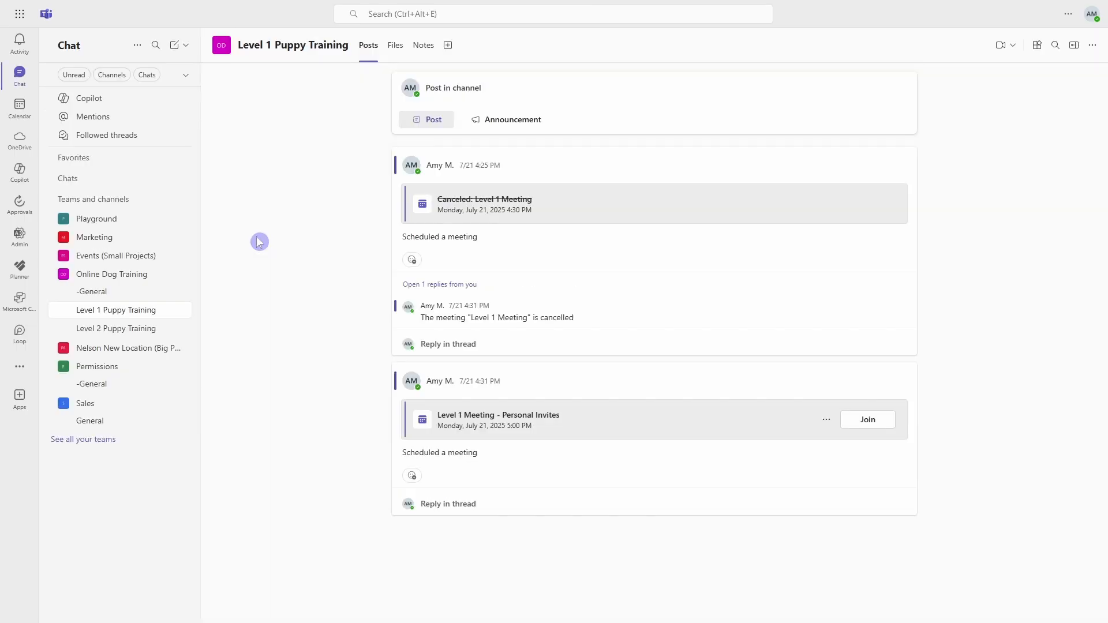
pyautogui.click(185, 45)
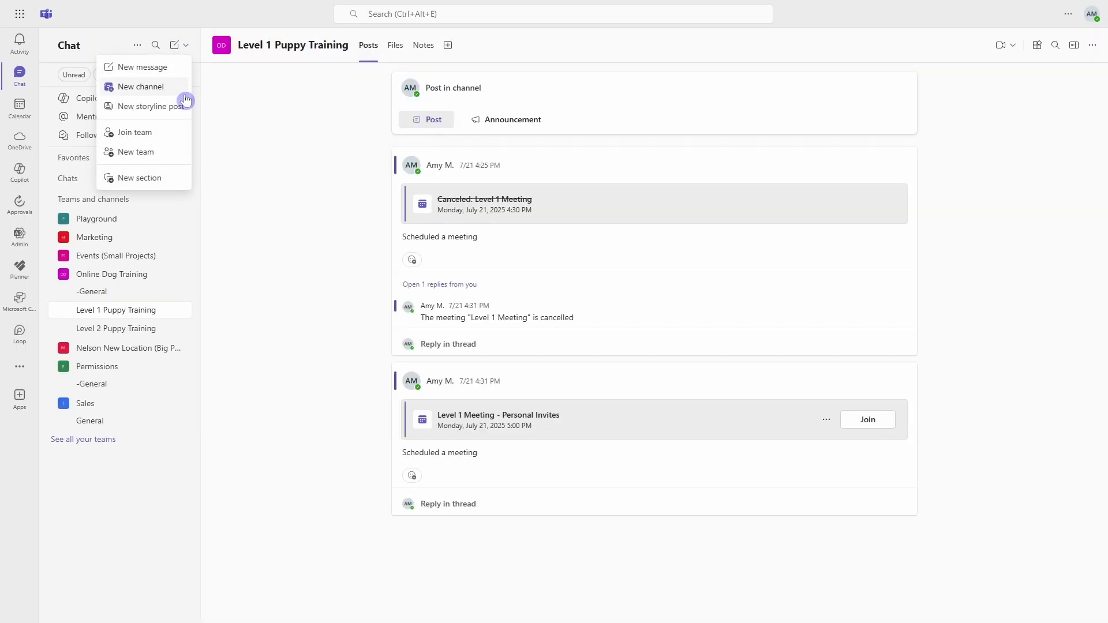
pyautogui.click(140, 178)
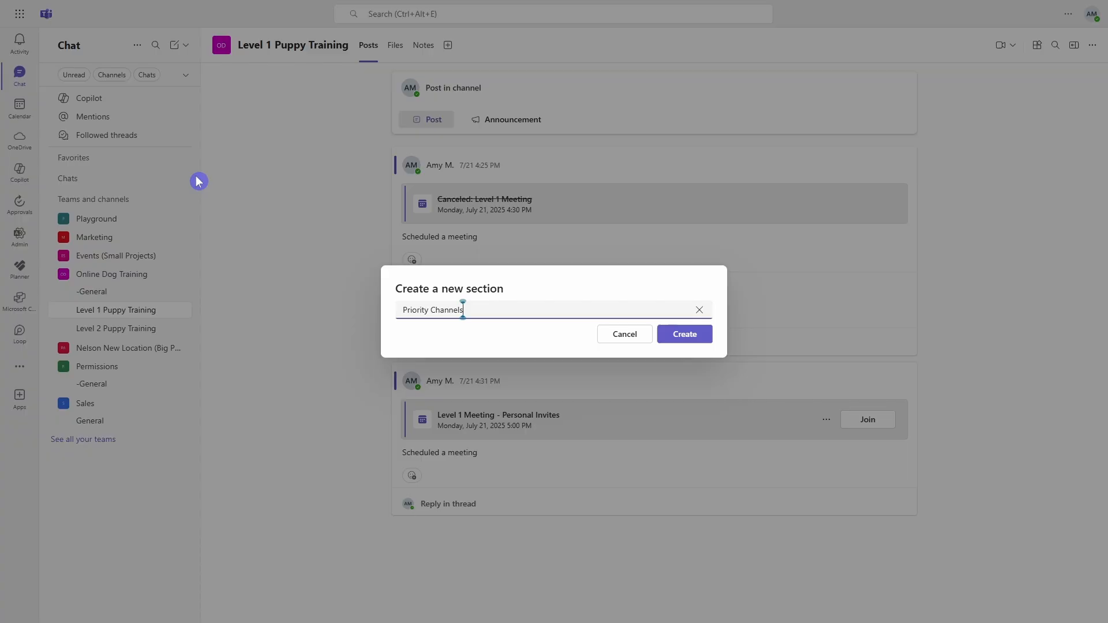
pyautogui.click(682, 334)
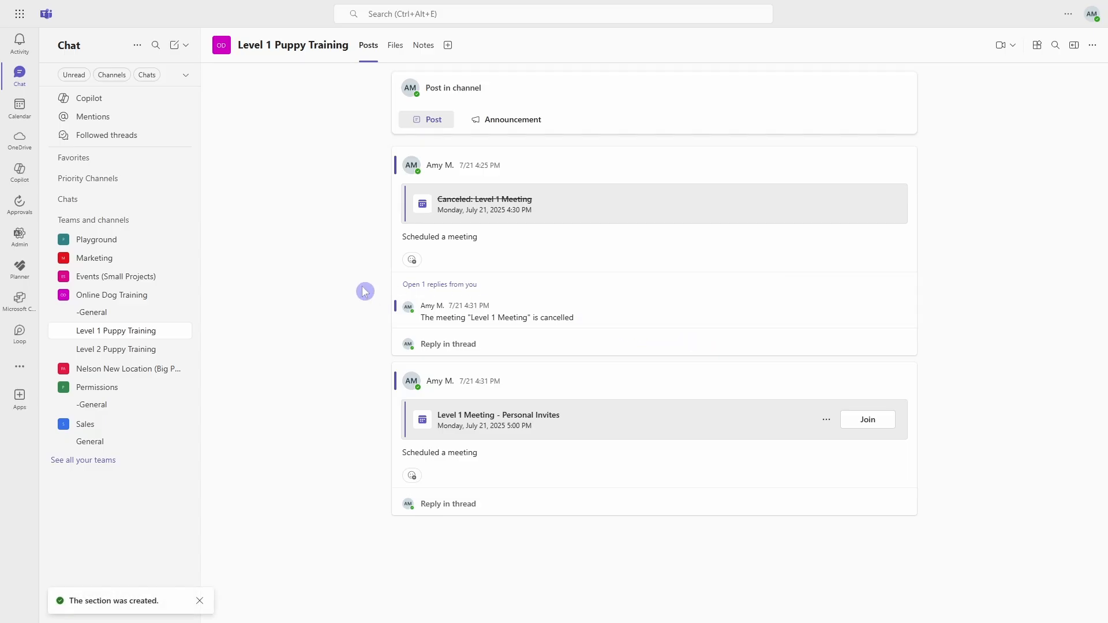
# Use the Level 1 Puppy Training channel's options menu to act on the channel.
pyautogui.click(178, 330)
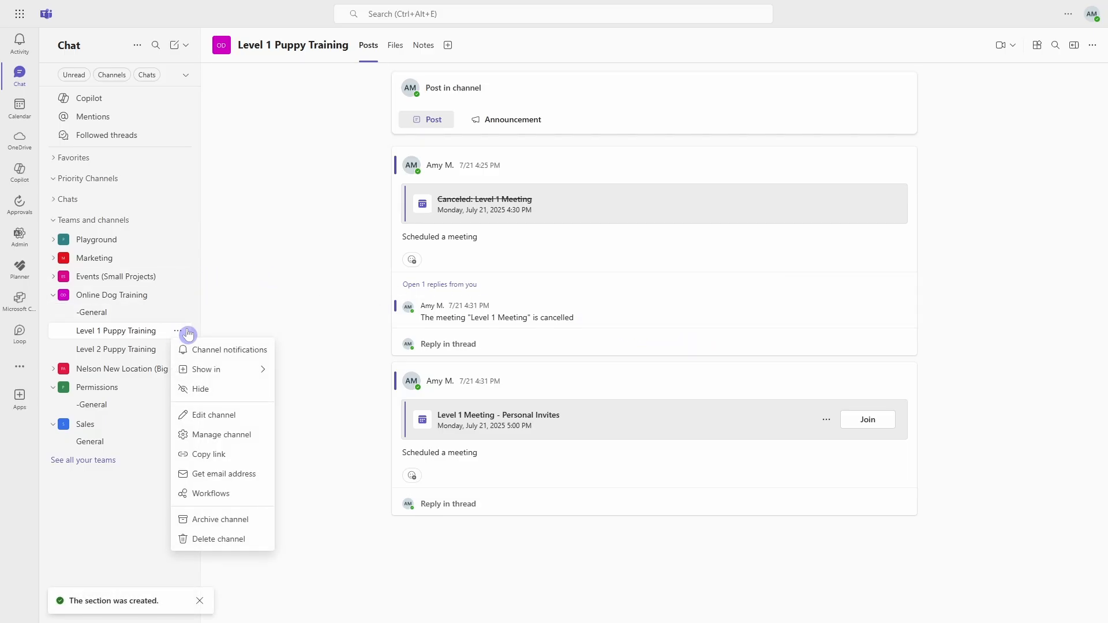
pyautogui.click(205, 369)
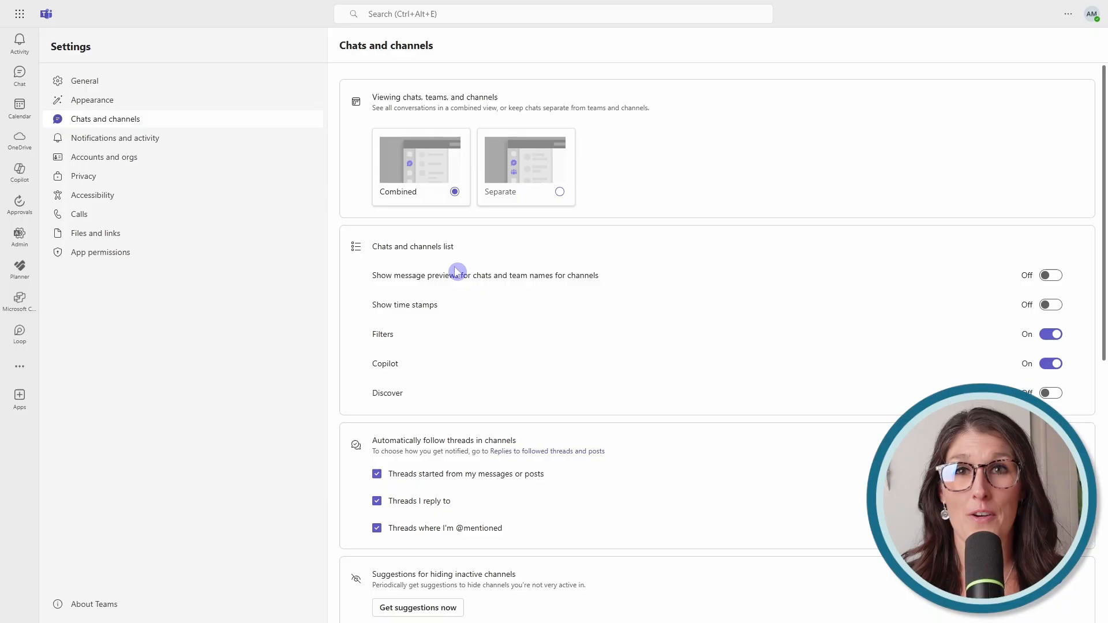
pyautogui.moveTo(523, 182)
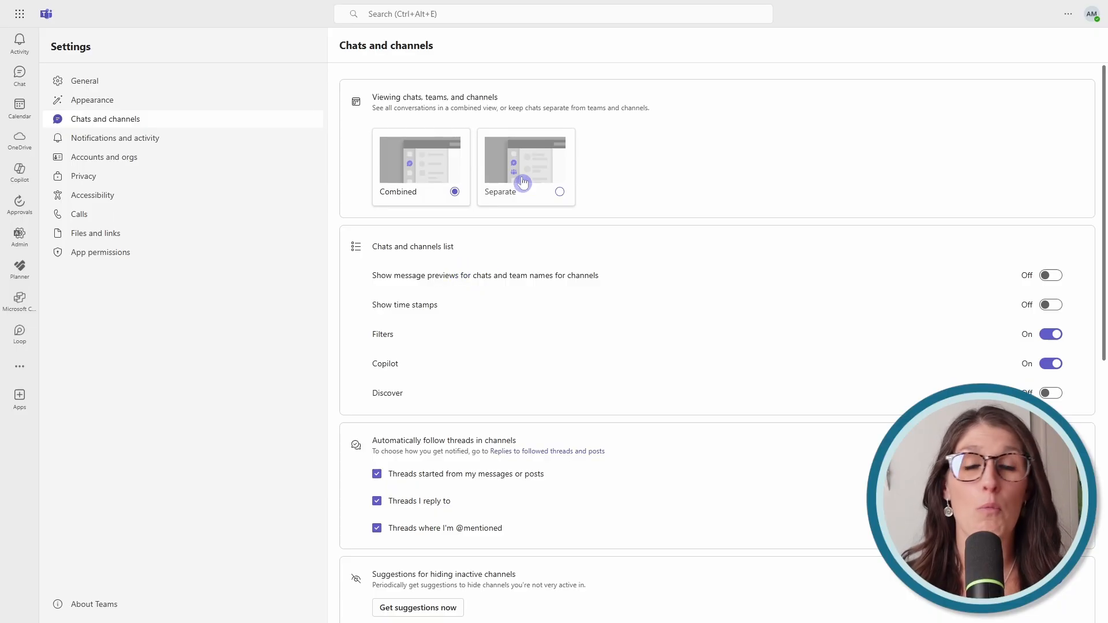
# Set chats back to the Separate view and return to the team channels list.
pyautogui.click(559, 192)
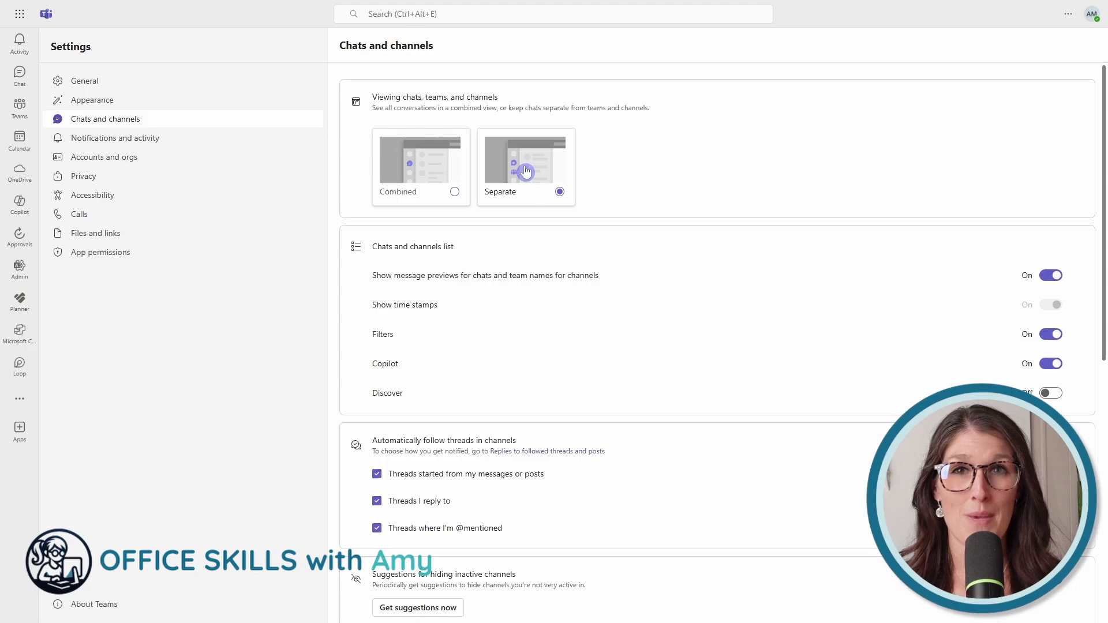
pyautogui.click(19, 108)
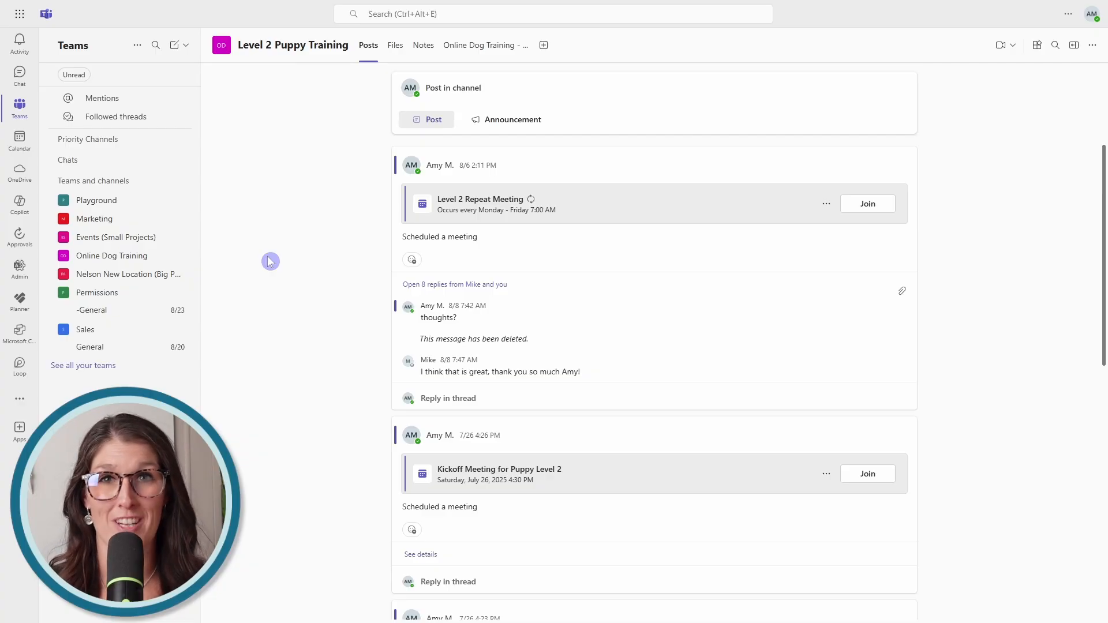
# View the Mike chat, then return to Teams for the Level 1 Puppy Training channel.
pyautogui.click(20, 76)
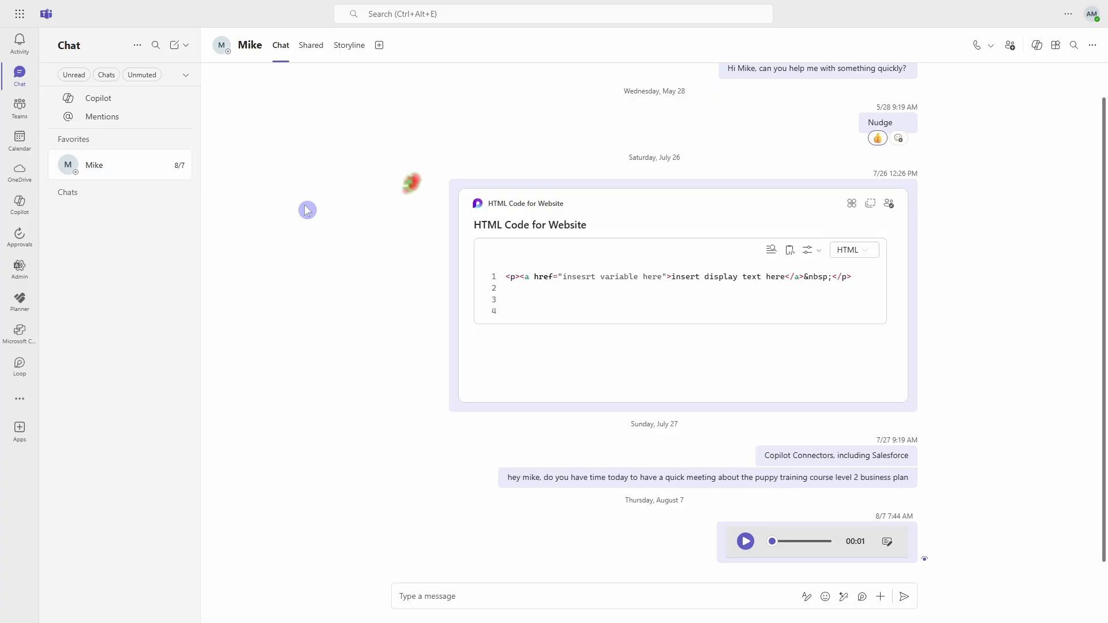
pyautogui.moveTo(19, 104)
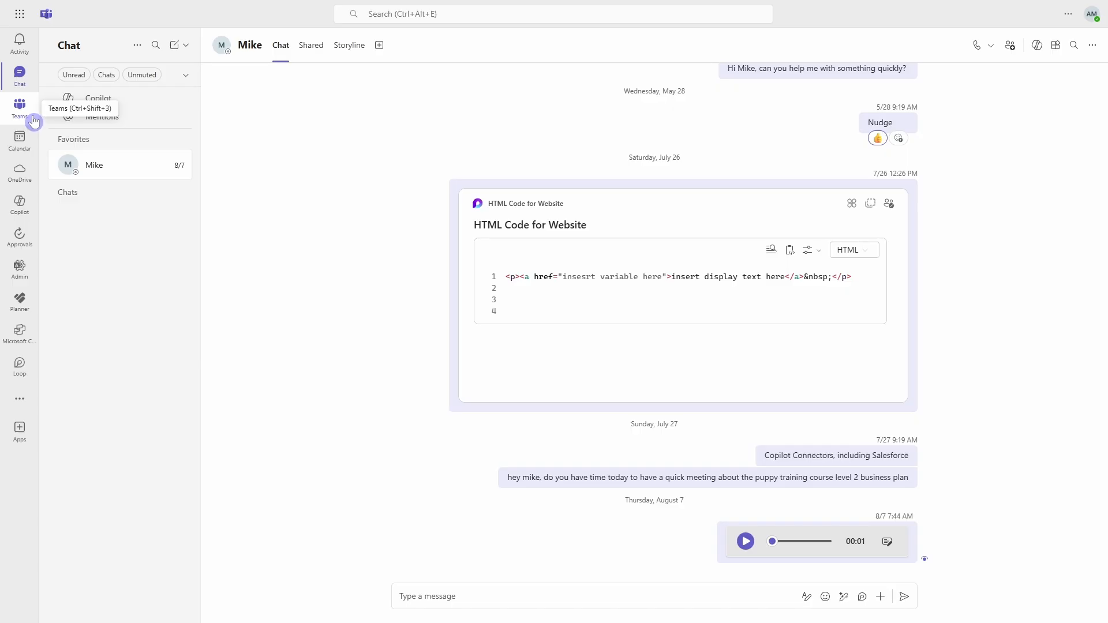
pyautogui.click(19, 107)
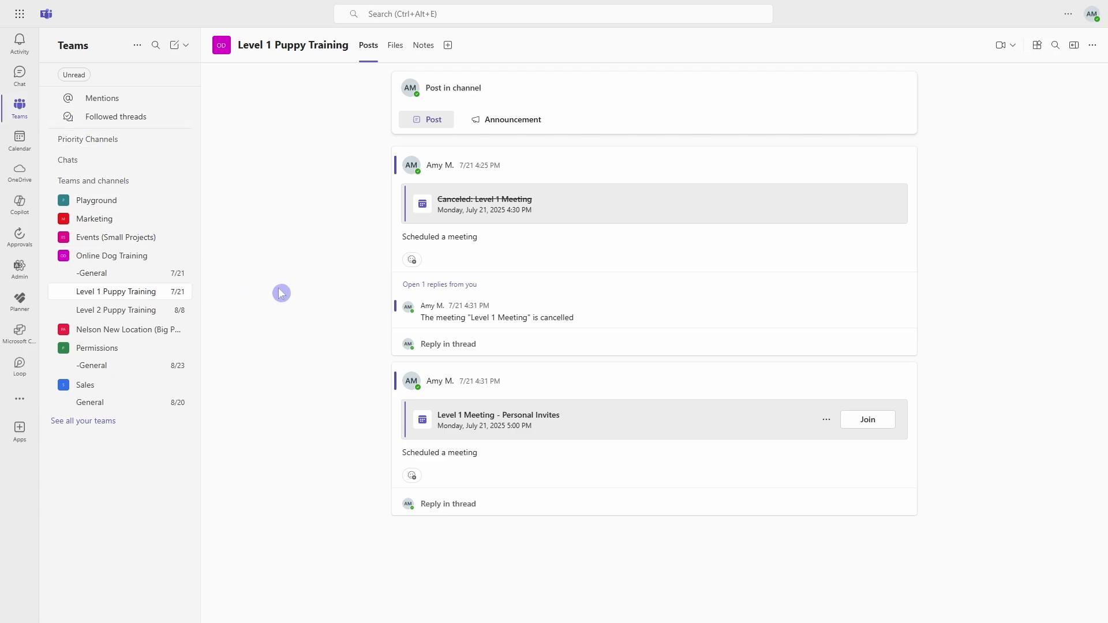
pyautogui.moveTo(342, 326)
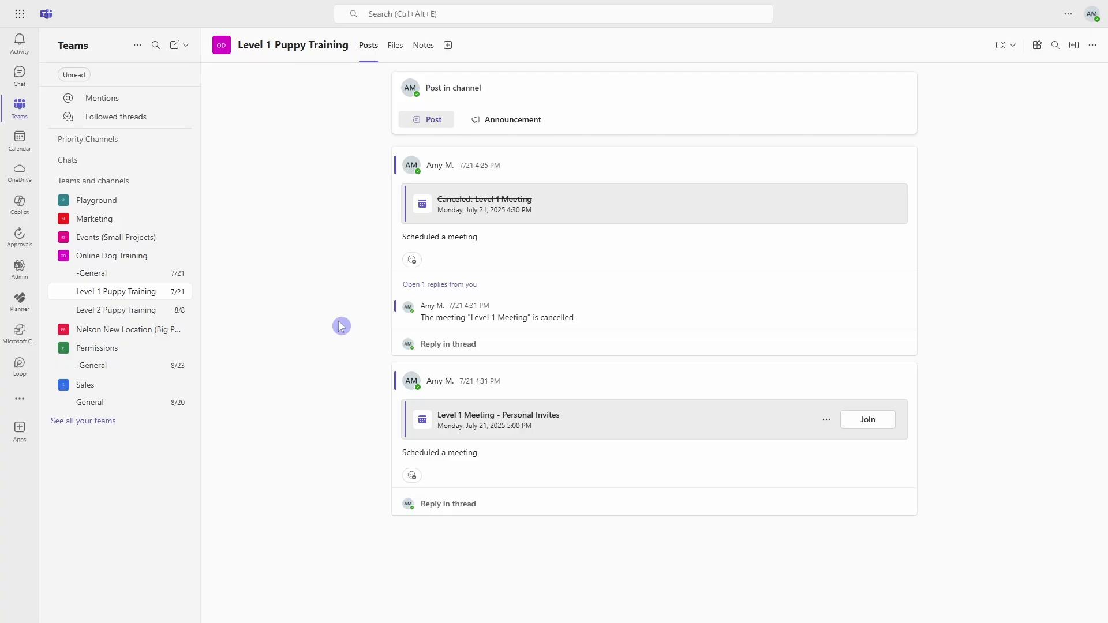
pyautogui.moveTo(301, 303)
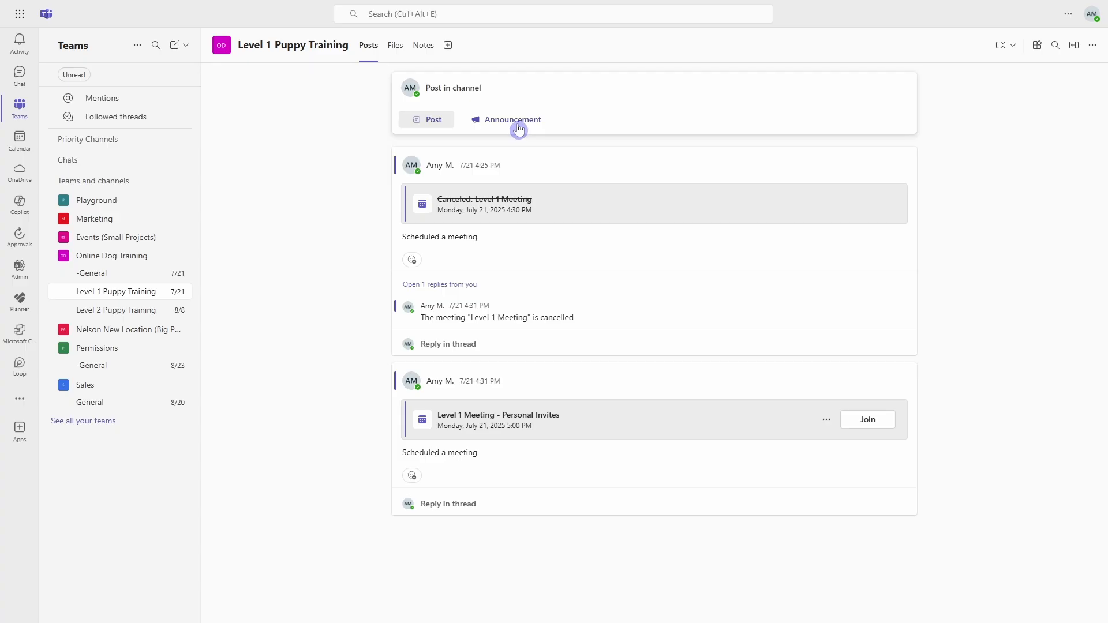
pyautogui.moveTo(241, 290)
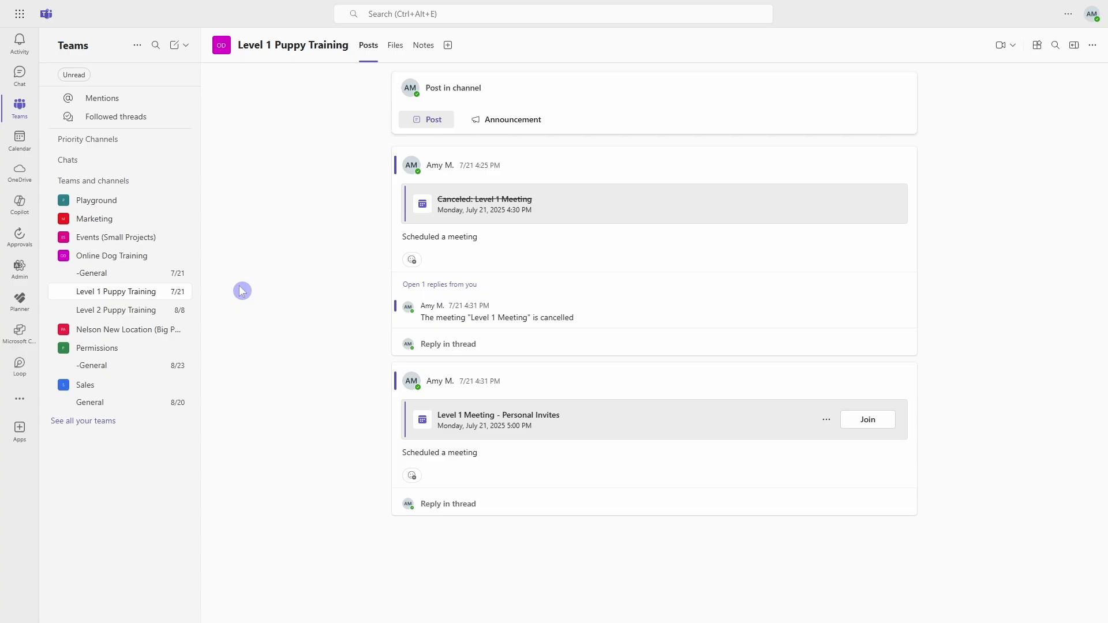
pyautogui.moveTo(176, 295)
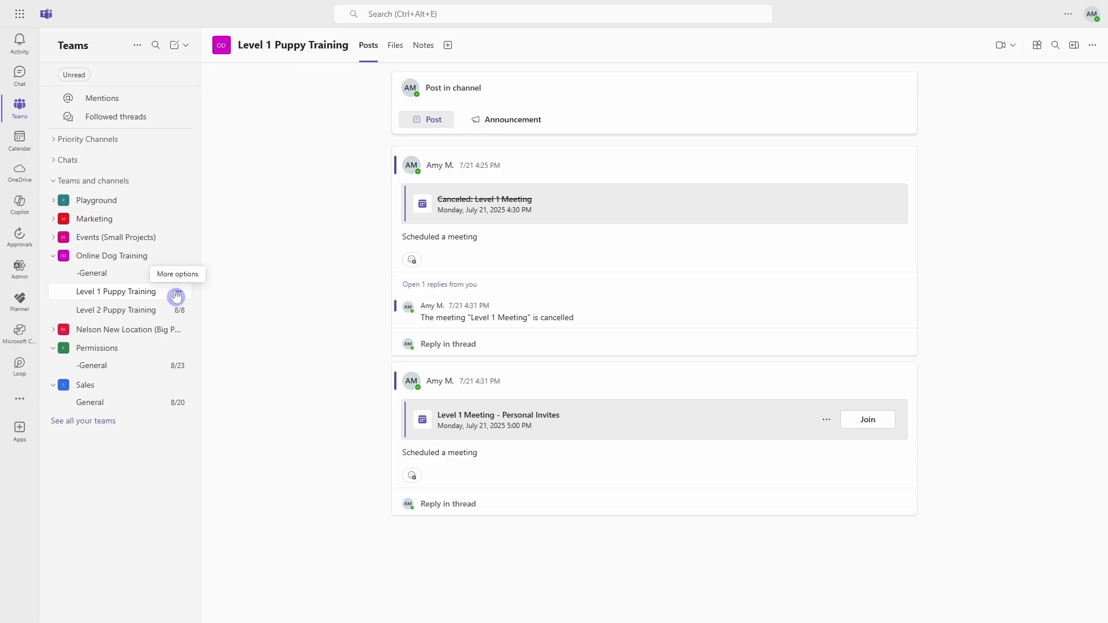
# Edit the Level 1 Puppy Training channel to use the Threads layout and save.
pyautogui.click(178, 290)
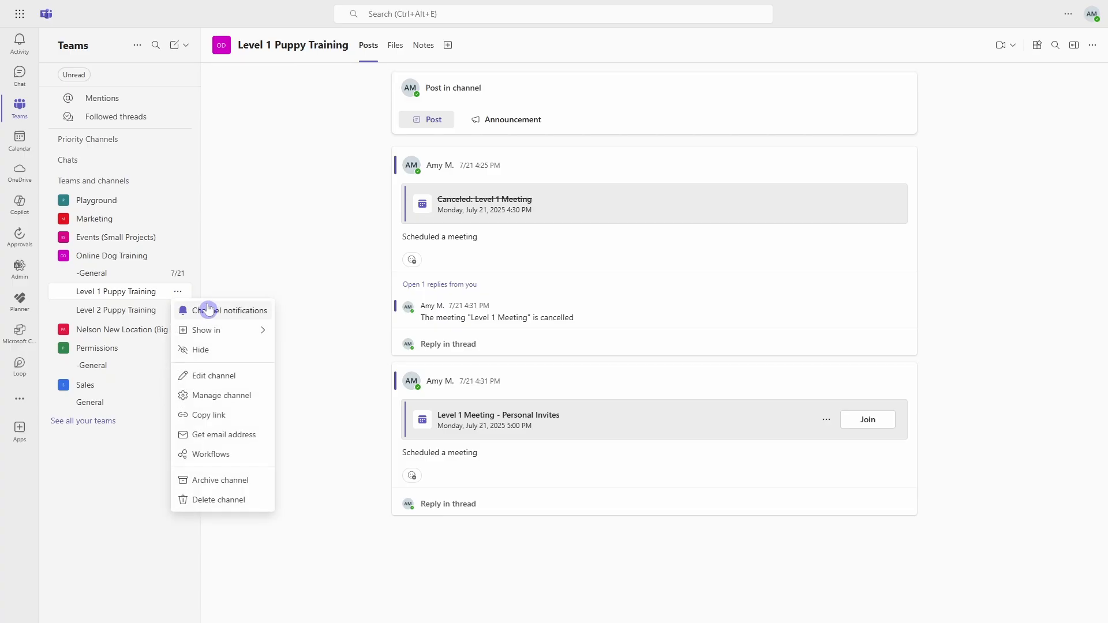
pyautogui.click(213, 375)
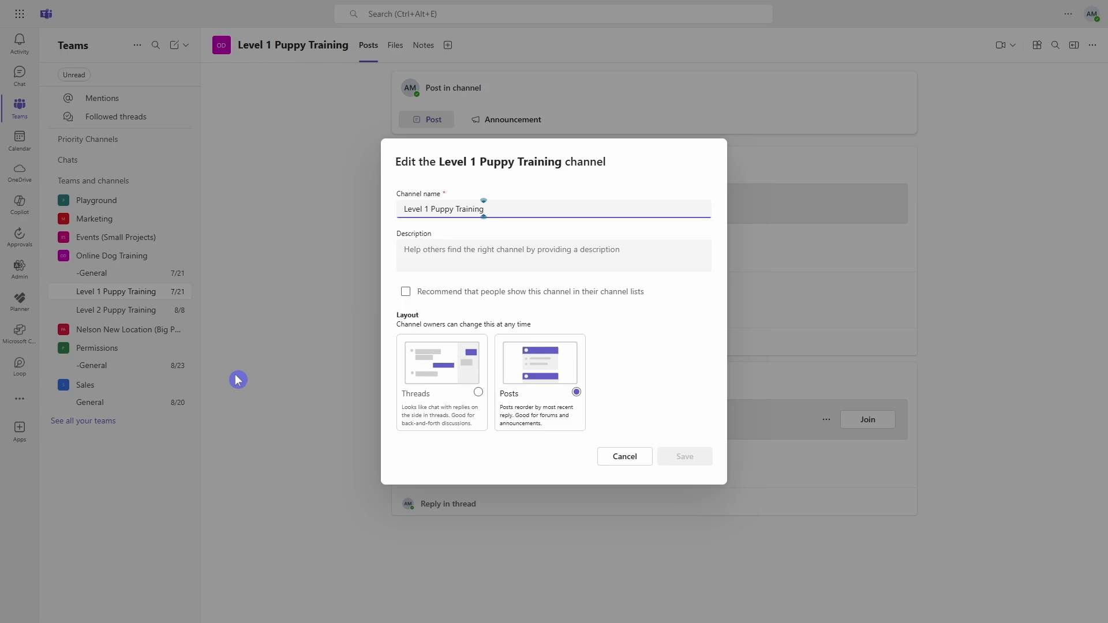
pyautogui.moveTo(452, 324)
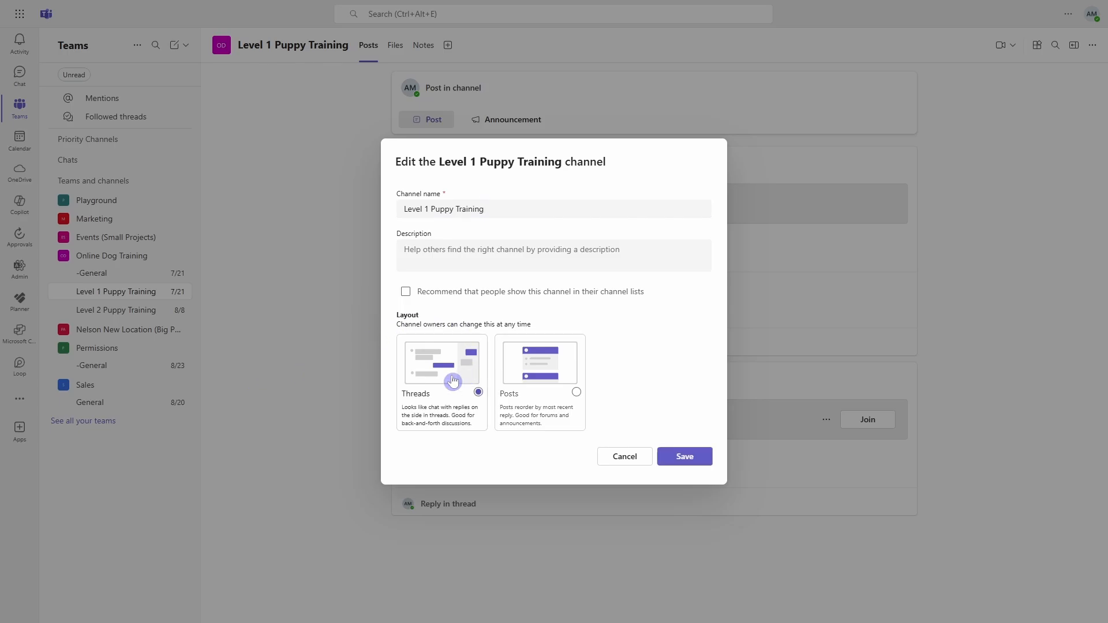
pyautogui.click(682, 455)
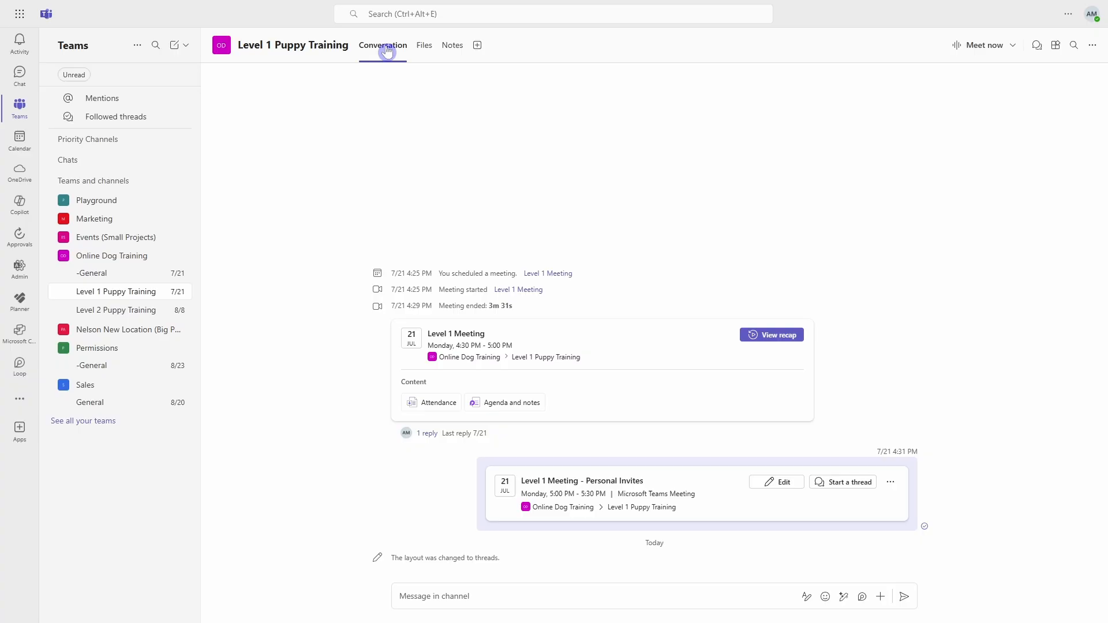
pyautogui.write('I wanted to touch base with the team on the outstanding items for the project, @mike')
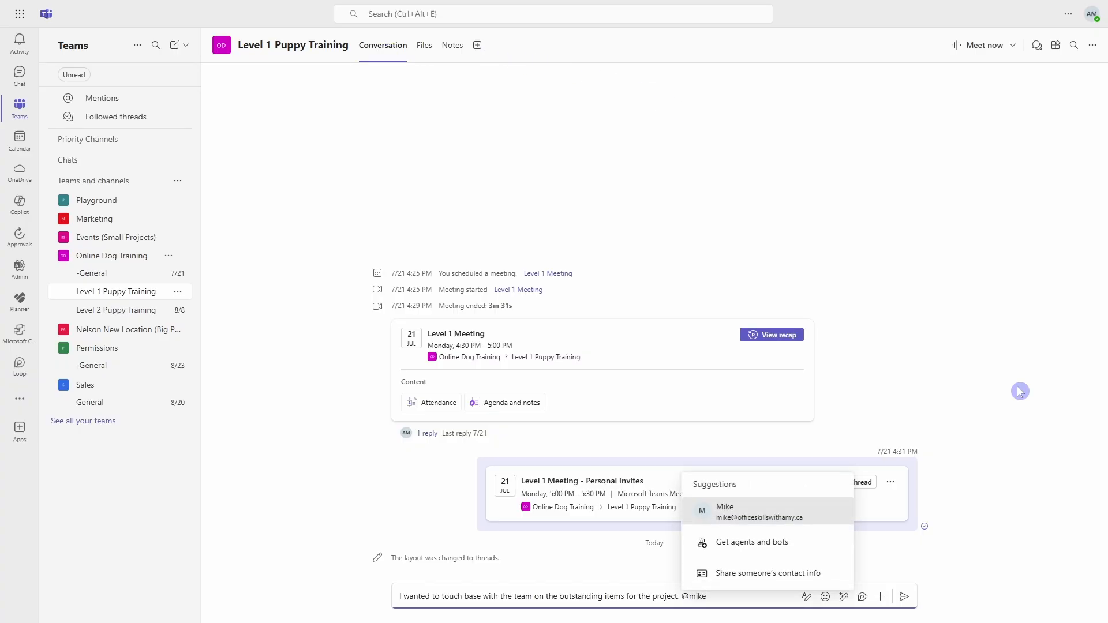
pyautogui.click(759, 511)
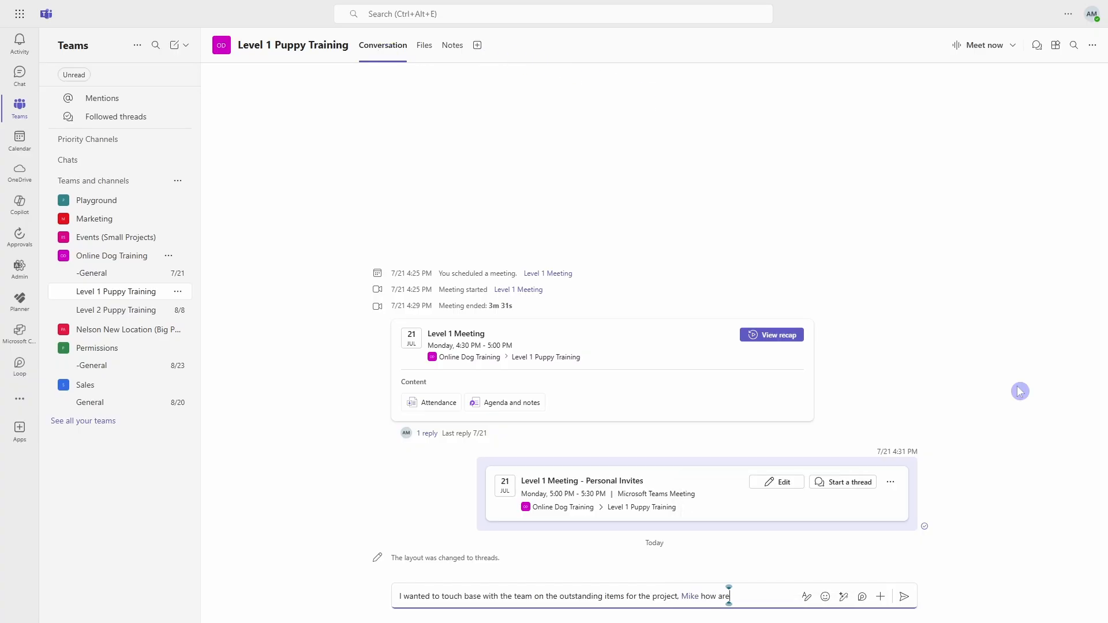
pyautogui.write('you doing?')
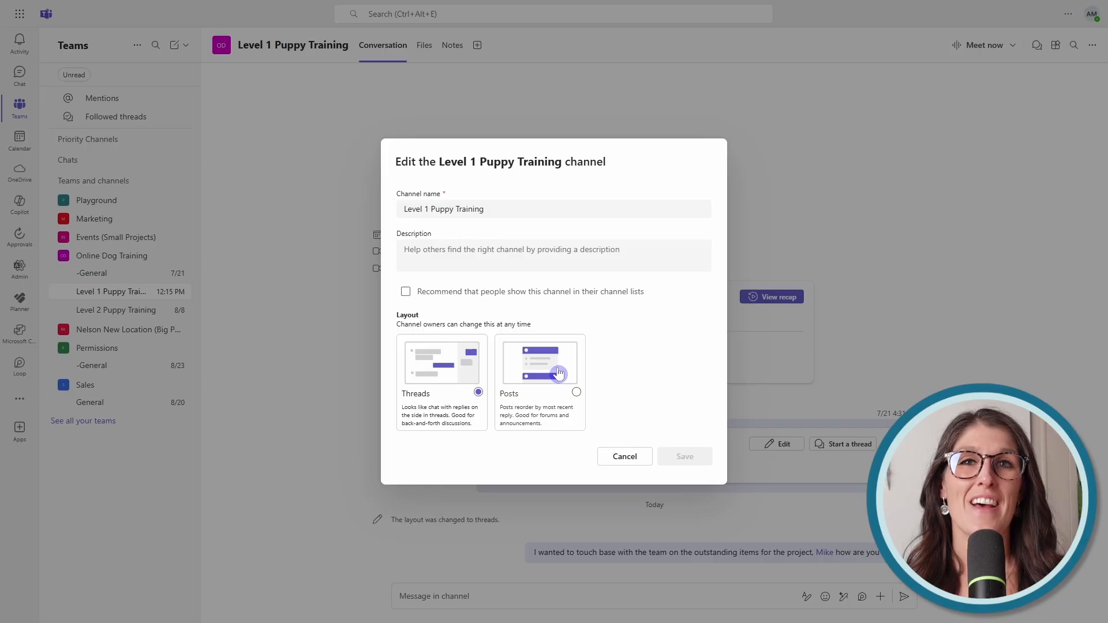
pyautogui.moveTo(552, 379)
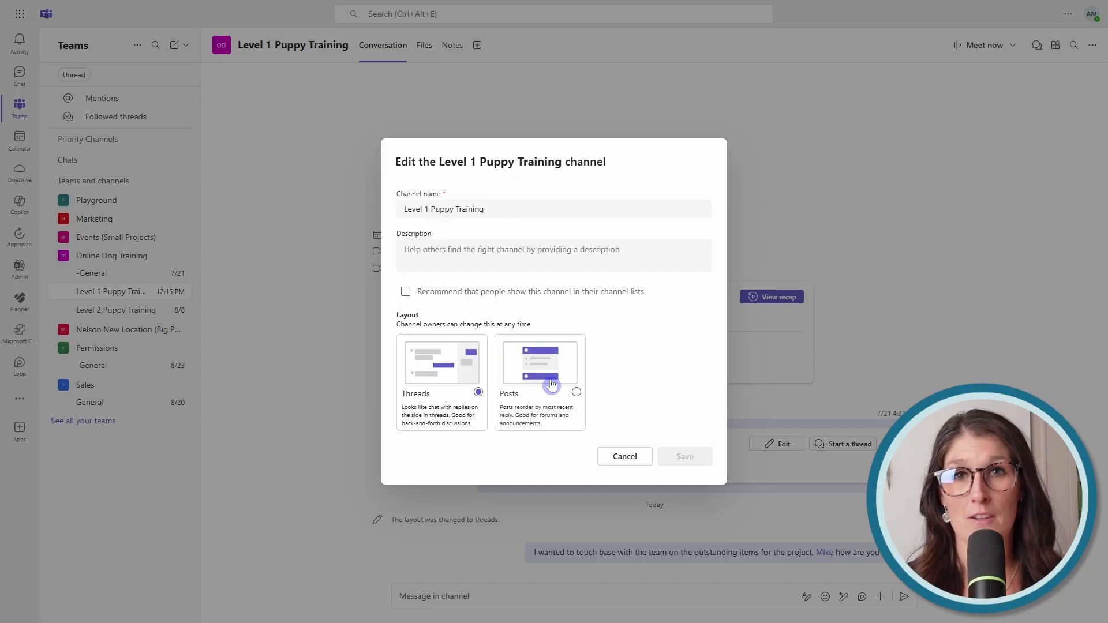
pyautogui.moveTo(435, 379)
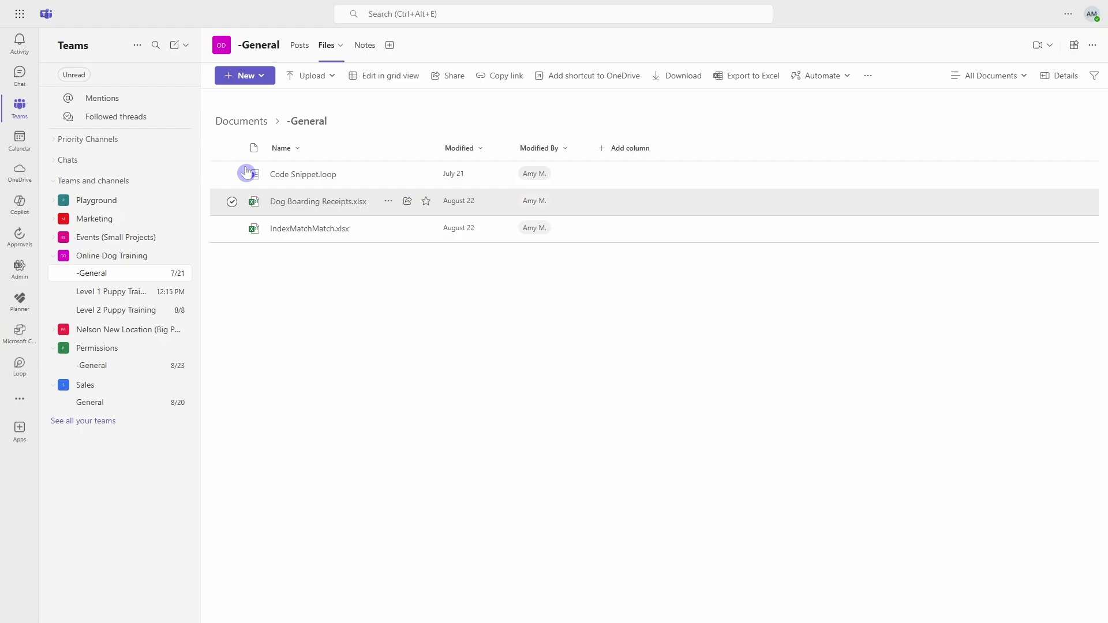
# Go up to the Documents library of channel folders, then move to the Level 2 channel's Workspace tab.
pyautogui.click(241, 121)
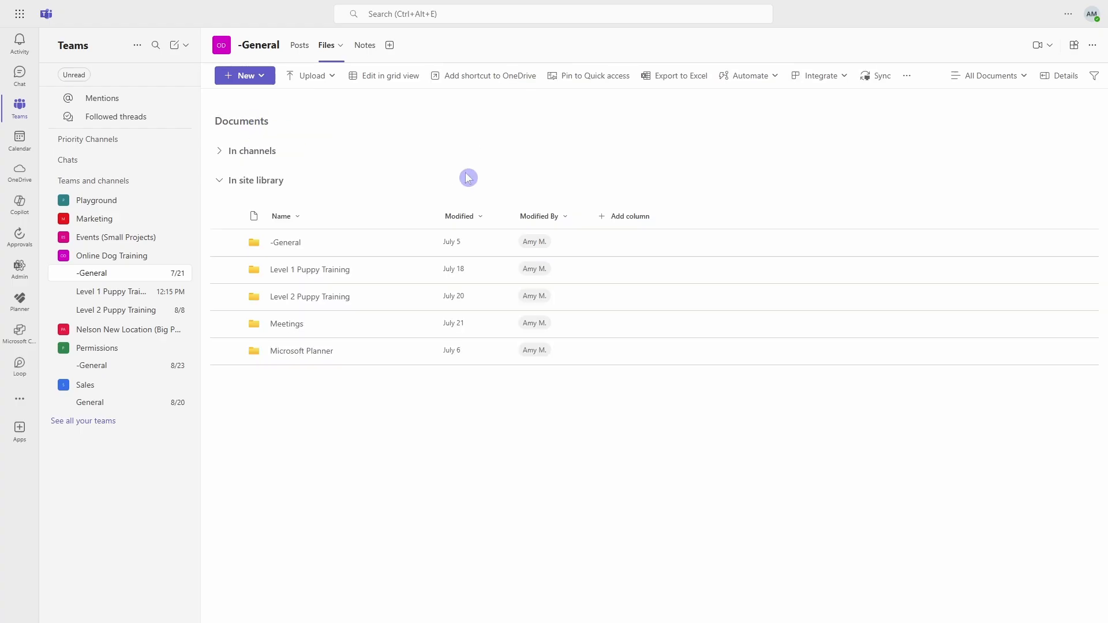
pyautogui.moveTo(533, 193)
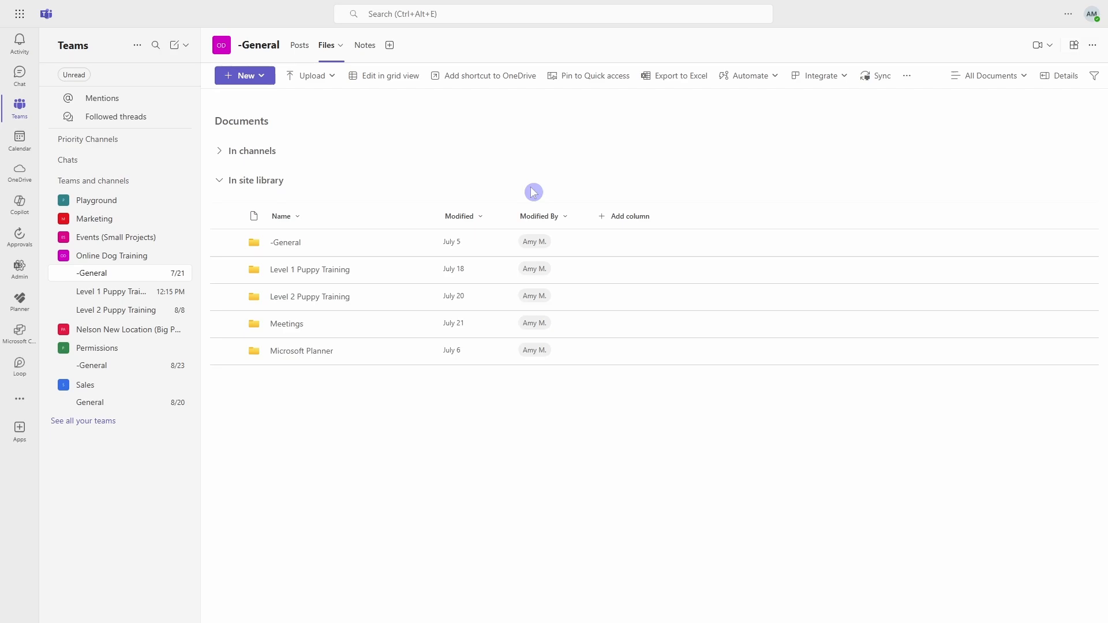
pyautogui.moveTo(597, 175)
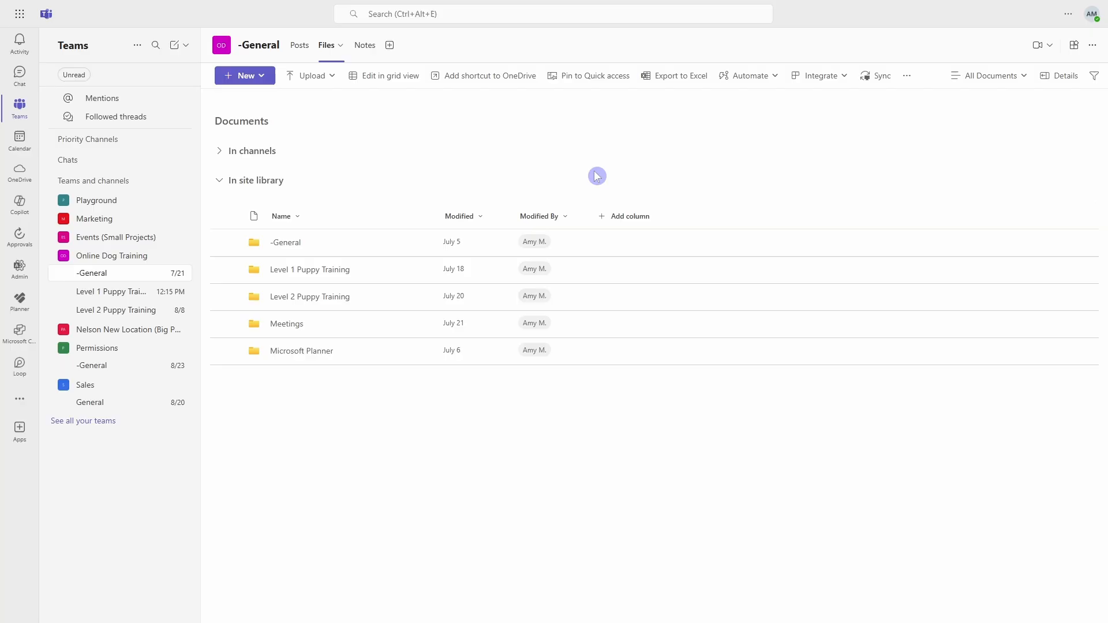
pyautogui.moveTo(604, 186)
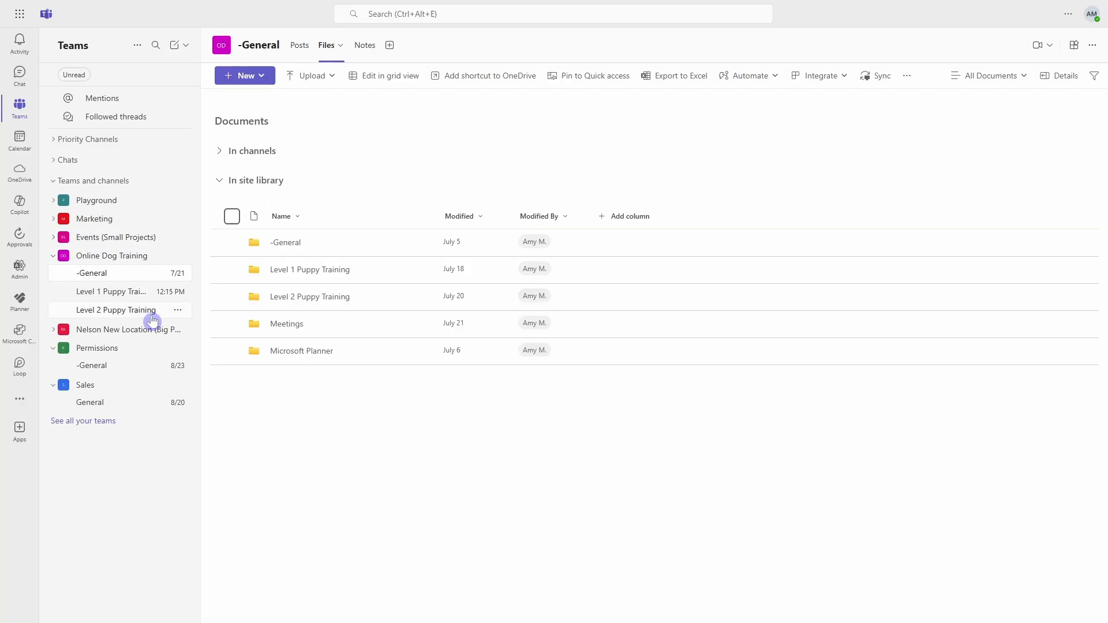
pyautogui.moveTo(342, 243)
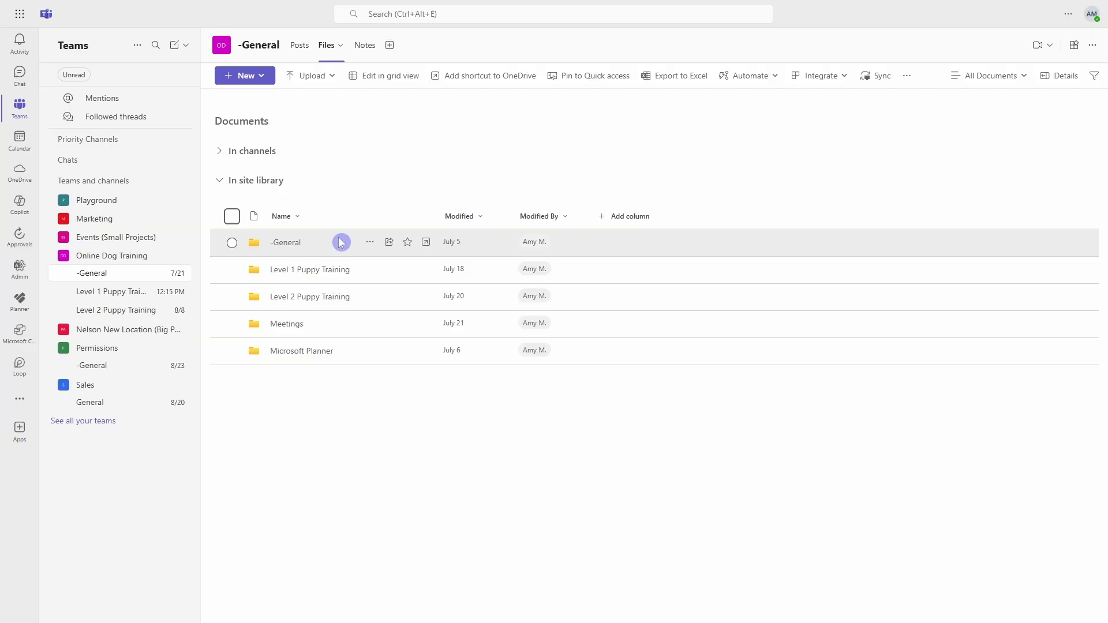
pyautogui.moveTo(368, 306)
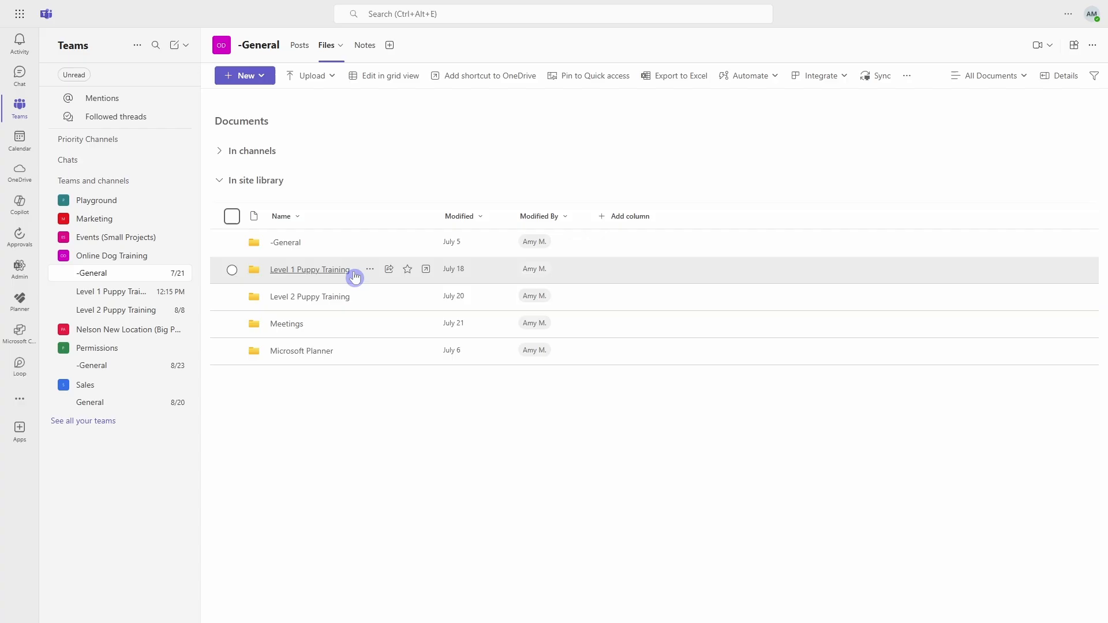
pyautogui.moveTo(389, 323)
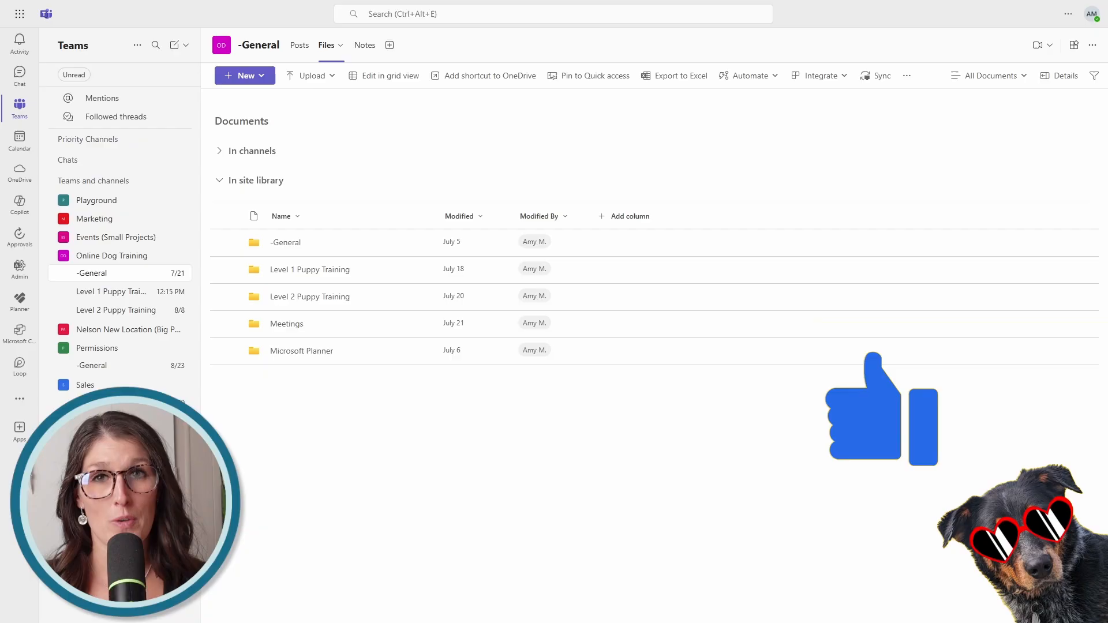
pyautogui.click(355, 45)
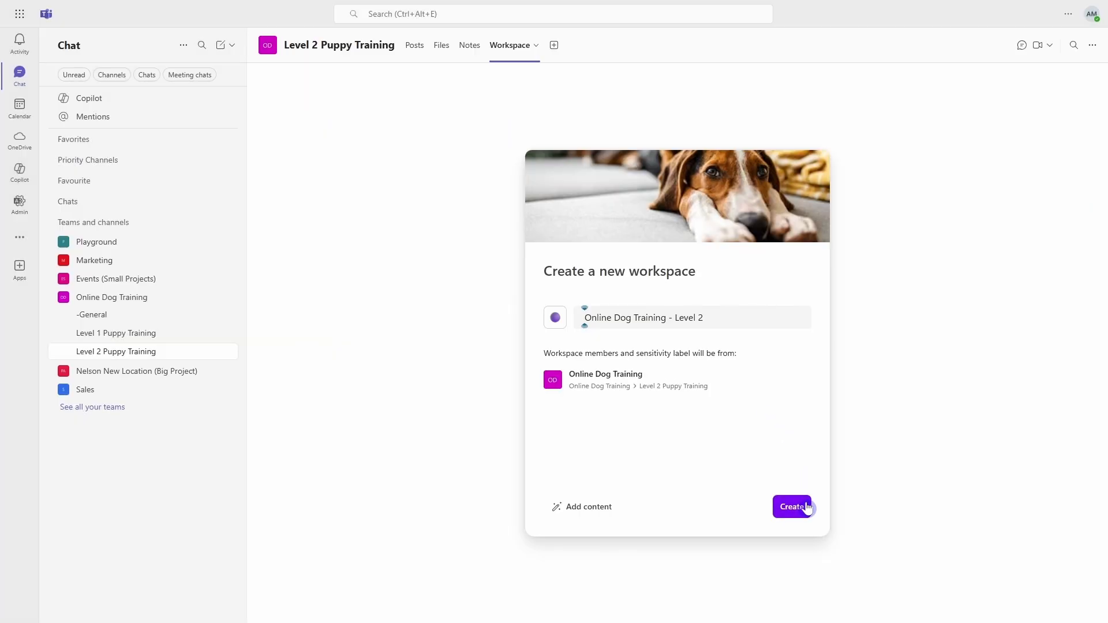
# Create the Online Dog Training - Level 2 workspace and set a due date for Record training videos.
pyautogui.click(792, 507)
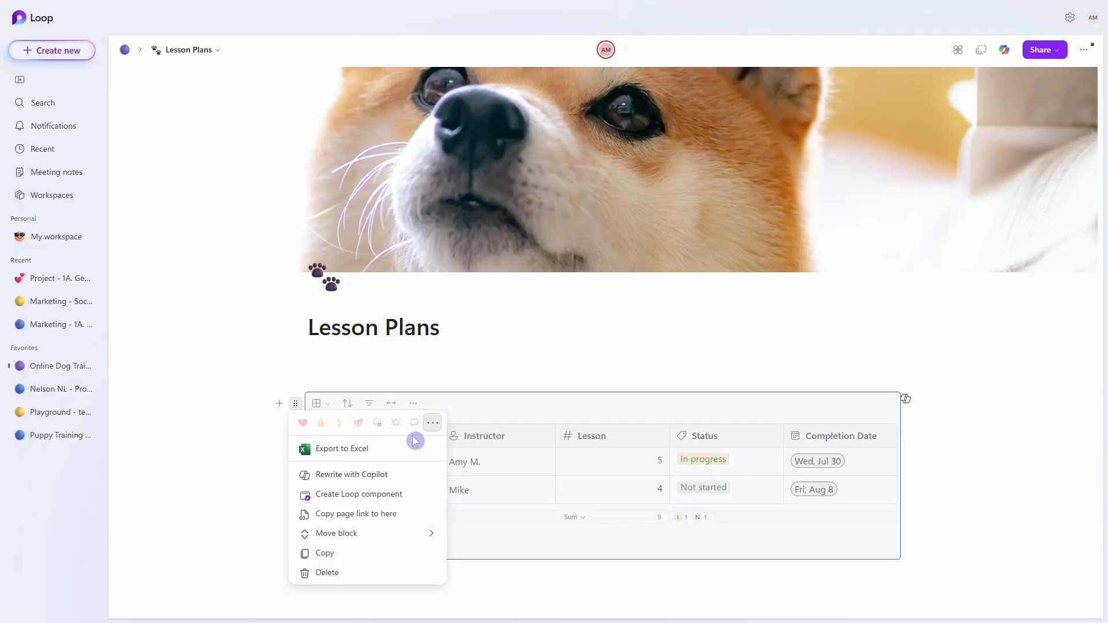
pyautogui.moveTo(417, 504)
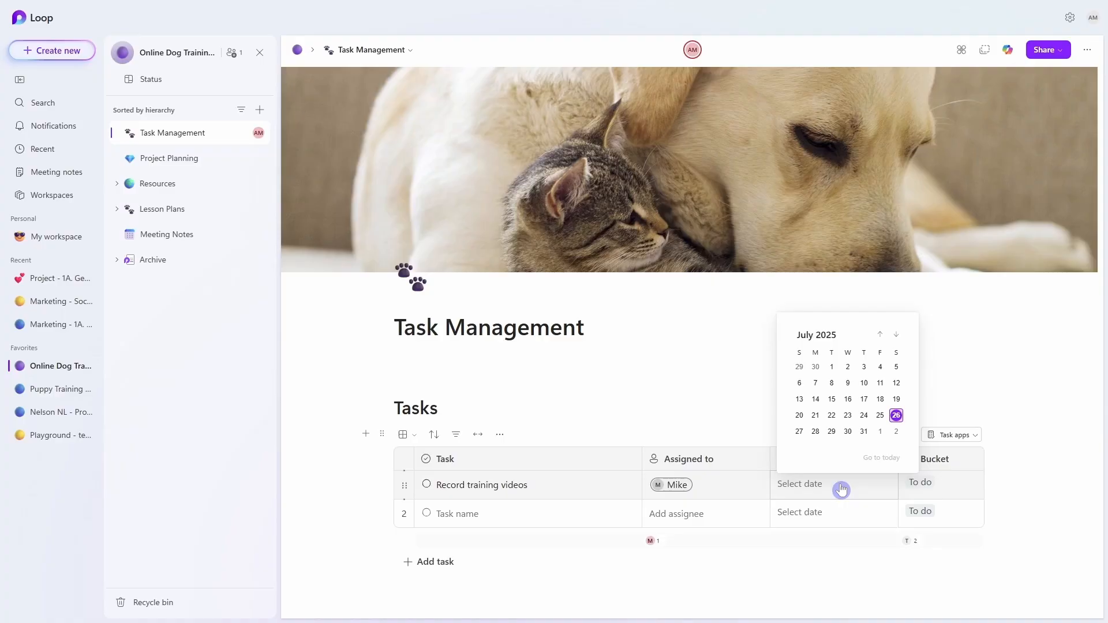
pyautogui.click(880, 430)
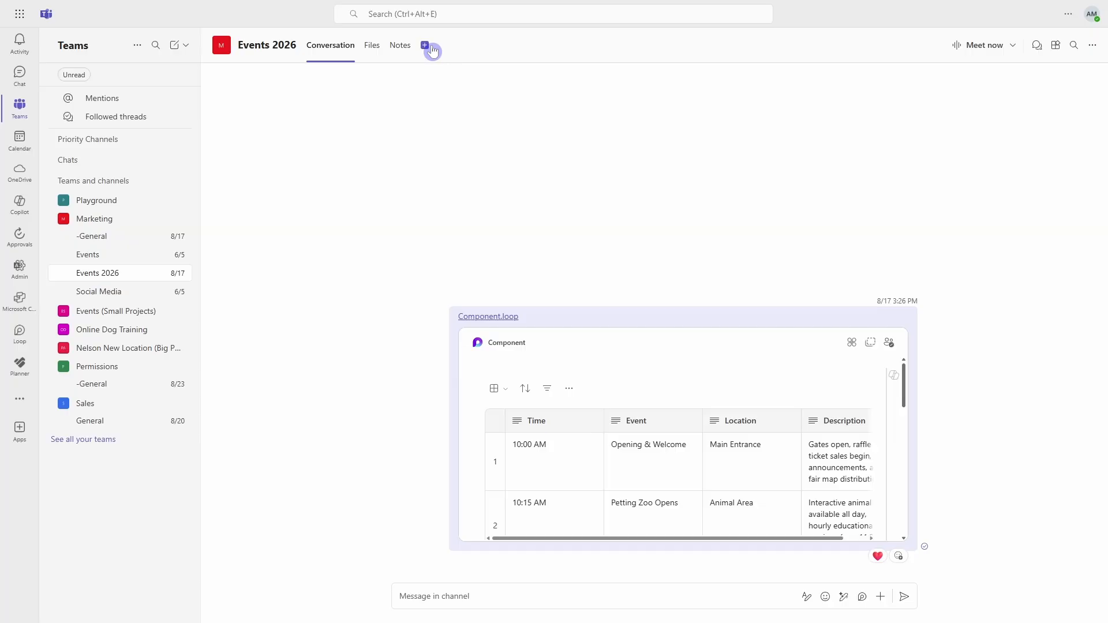
# Add a Planner tab to Events 2026 with a new plan from the Project Management template.
pyautogui.click(424, 45)
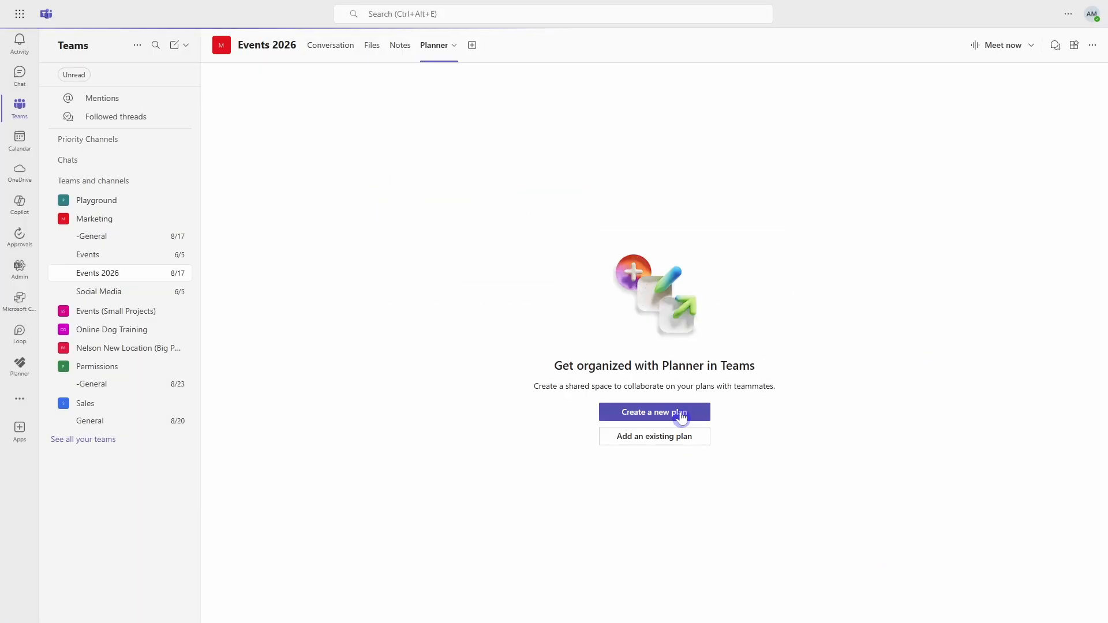
pyautogui.click(653, 412)
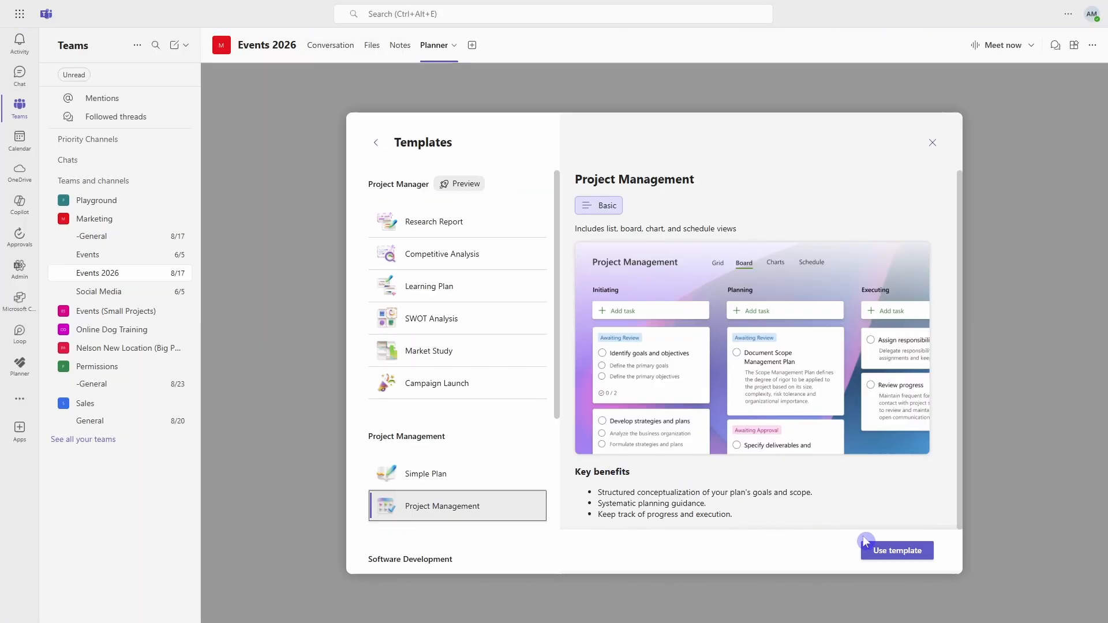
pyautogui.click(897, 551)
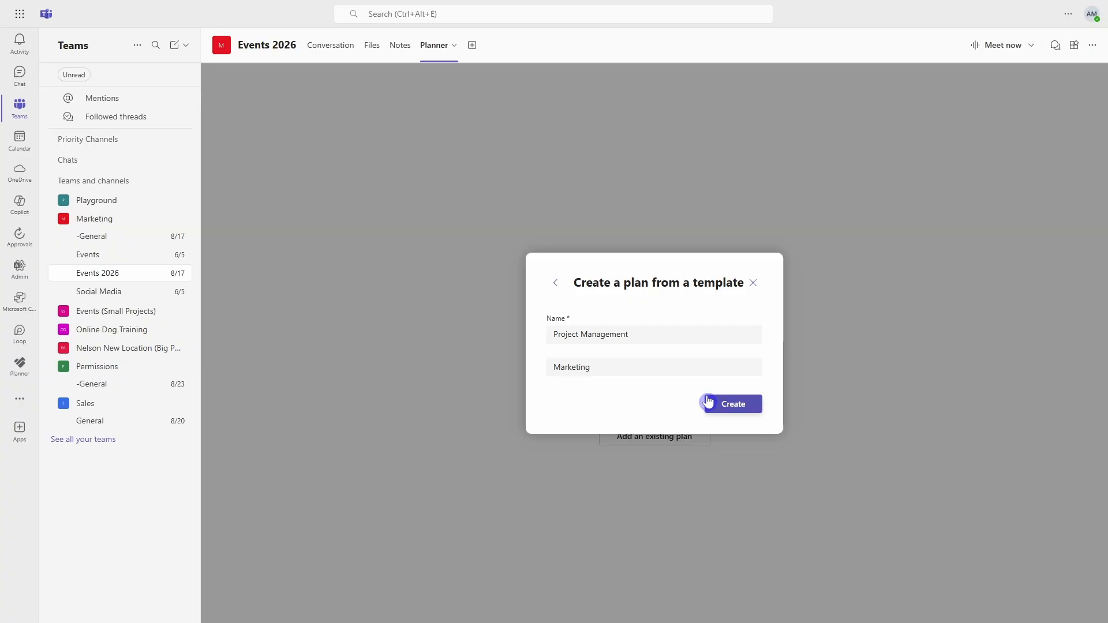
pyautogui.click(732, 403)
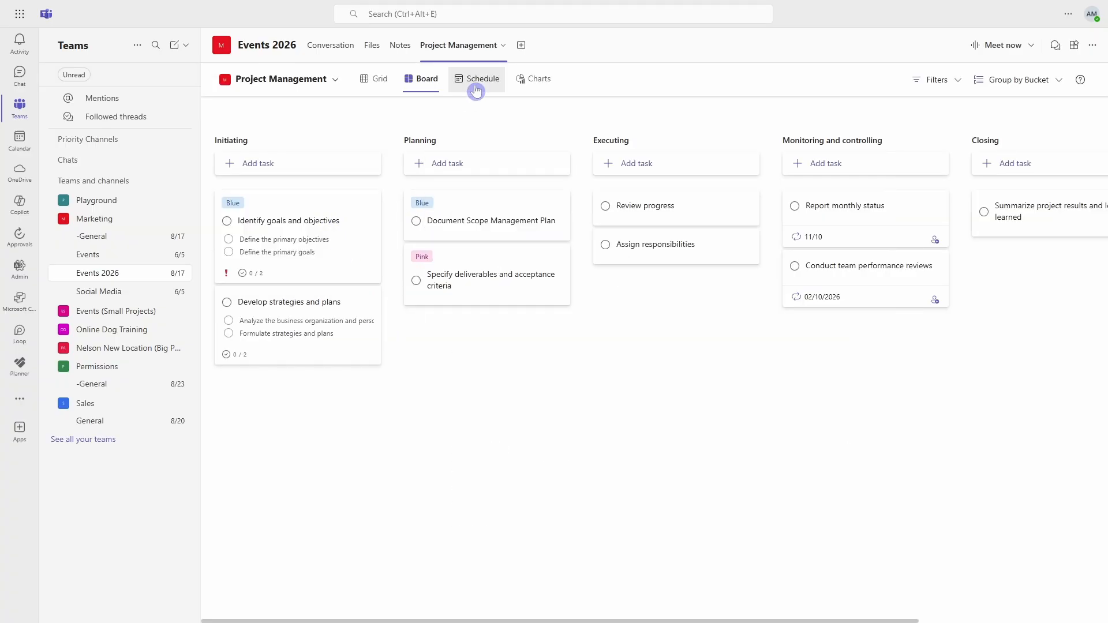
pyautogui.click(539, 79)
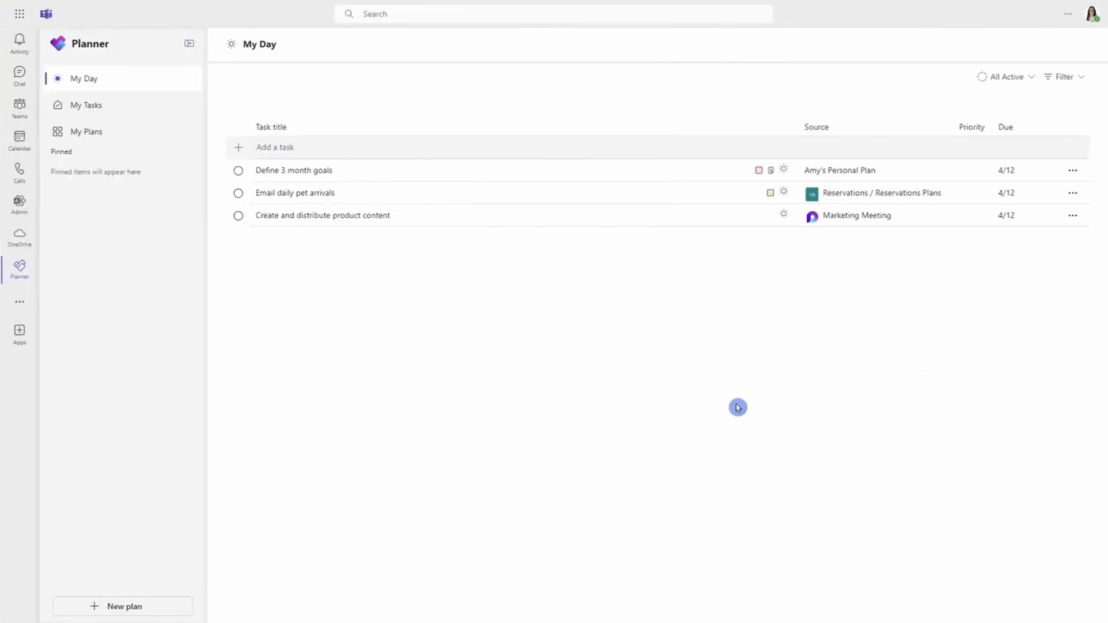
pyautogui.moveTo(390, 188)
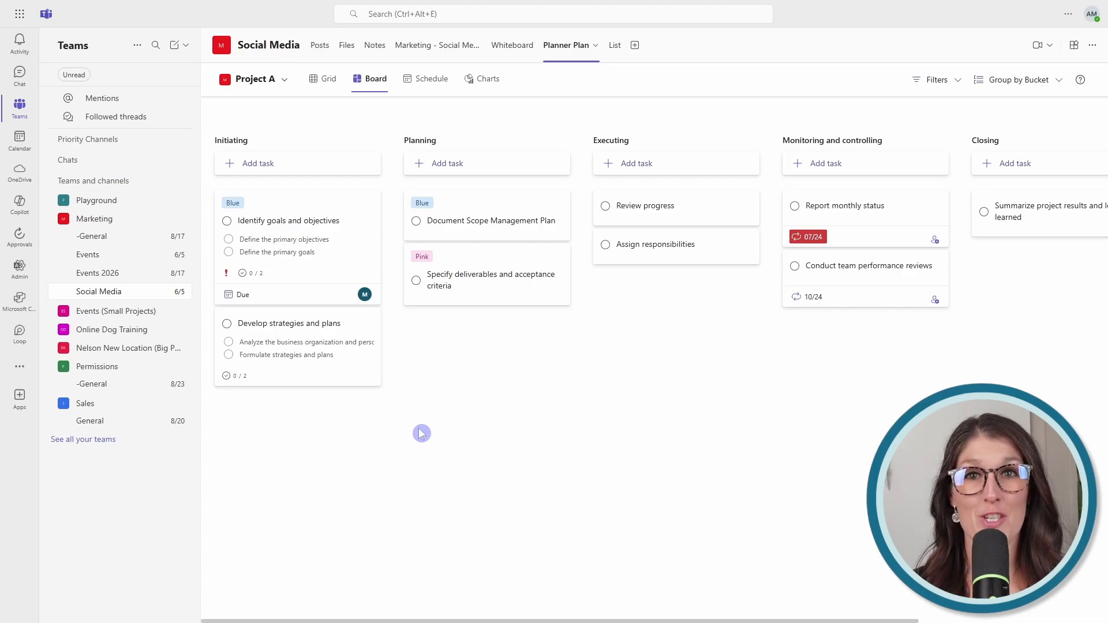
pyautogui.moveTo(19, 367)
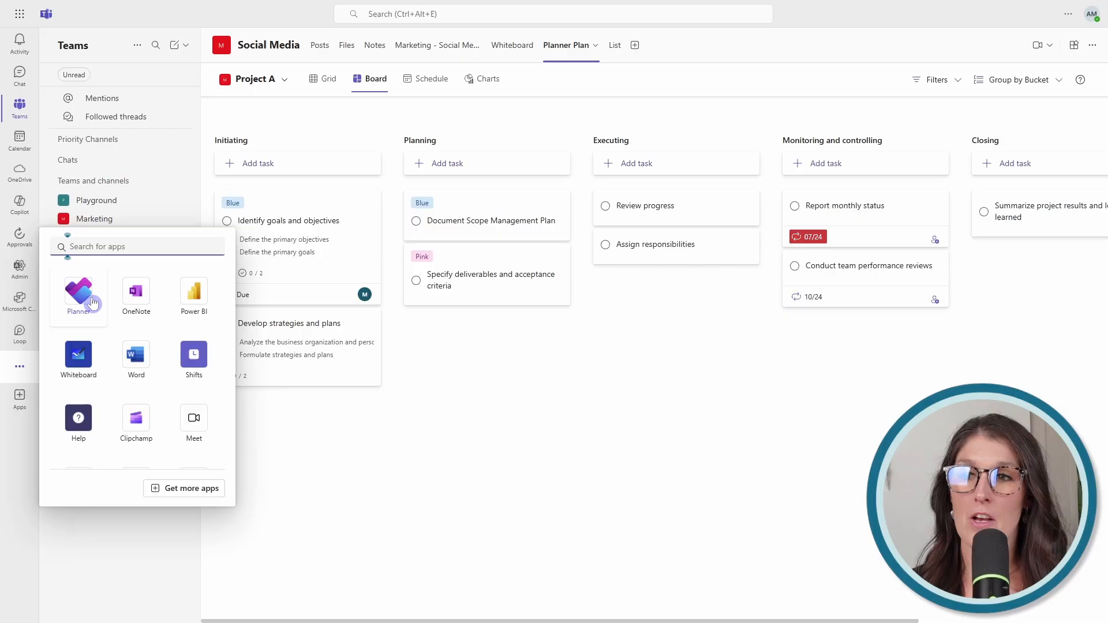
# Switch to the Planner app showing My Tasks.
pyautogui.click(79, 293)
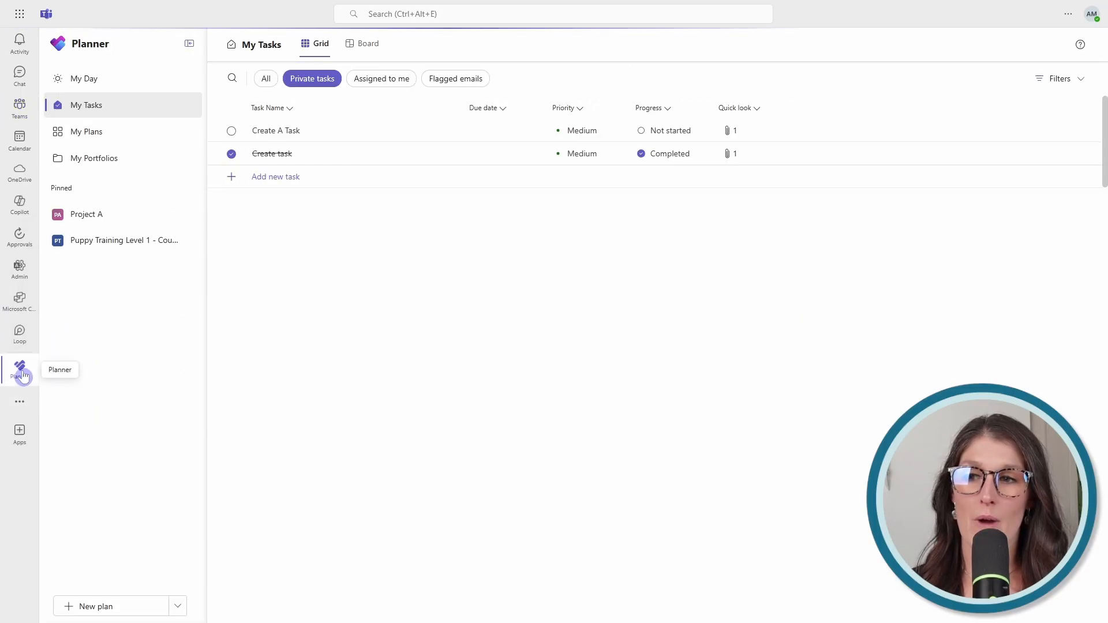
pyautogui.moveTo(91, 386)
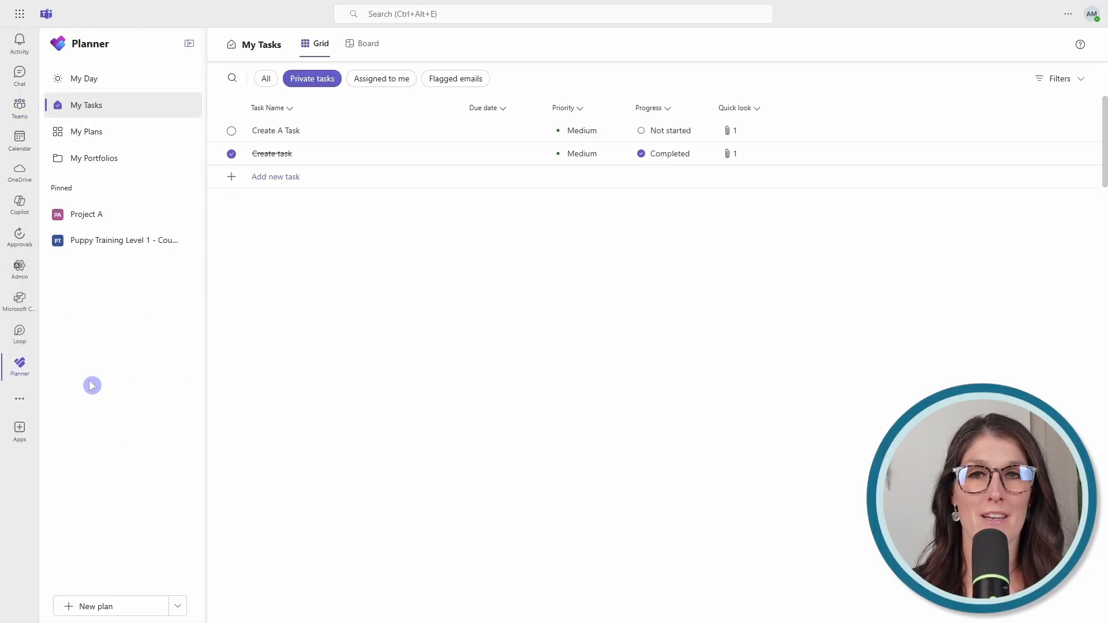
pyautogui.moveTo(20, 367)
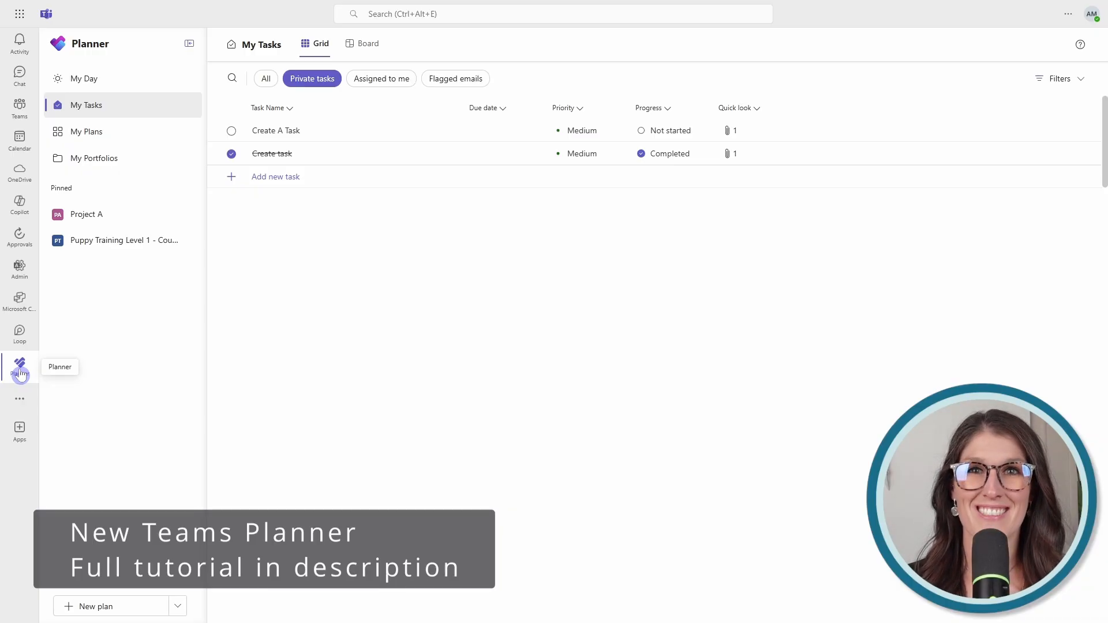
# Add an agenda to the Puppy Level 2 kickoff meeting and begin writing meeting notes.
pyautogui.click(20, 140)
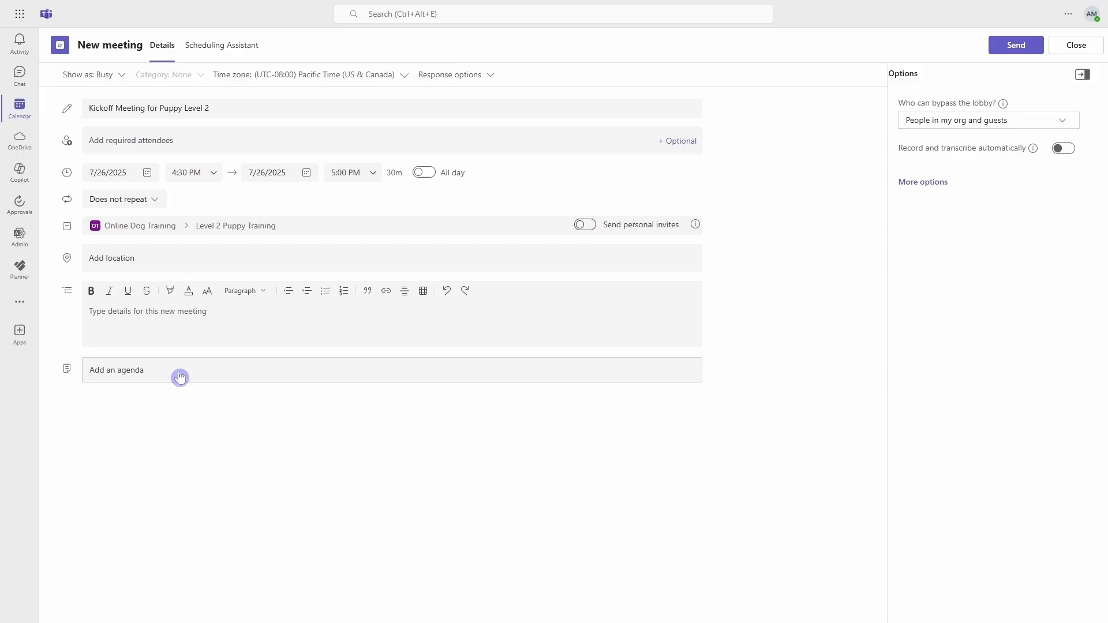
pyautogui.click(179, 377)
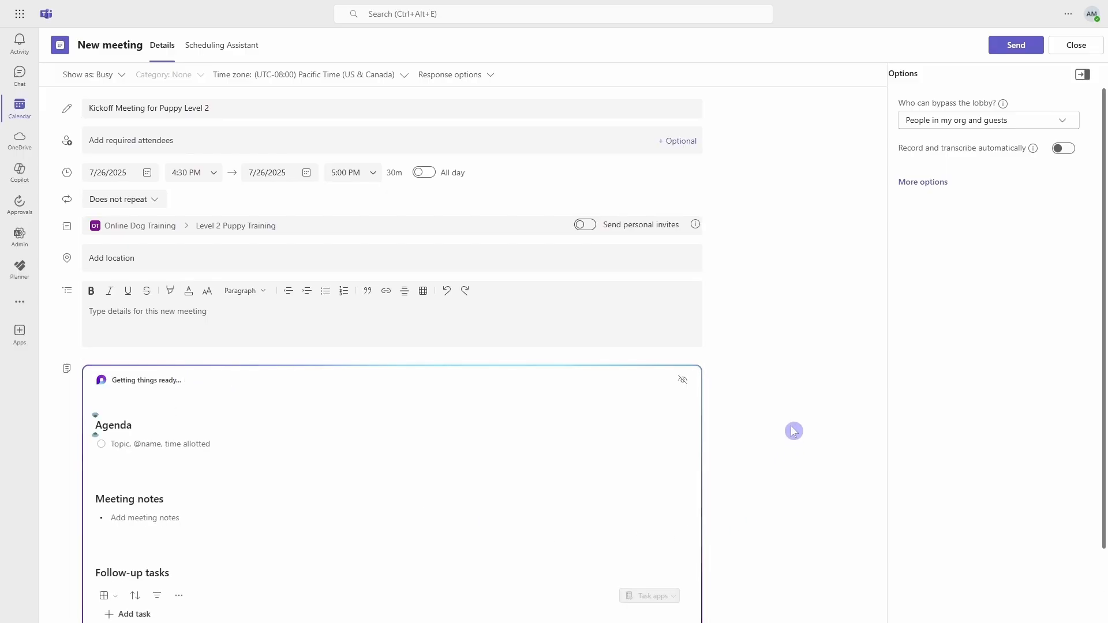
pyautogui.scroll(-3)
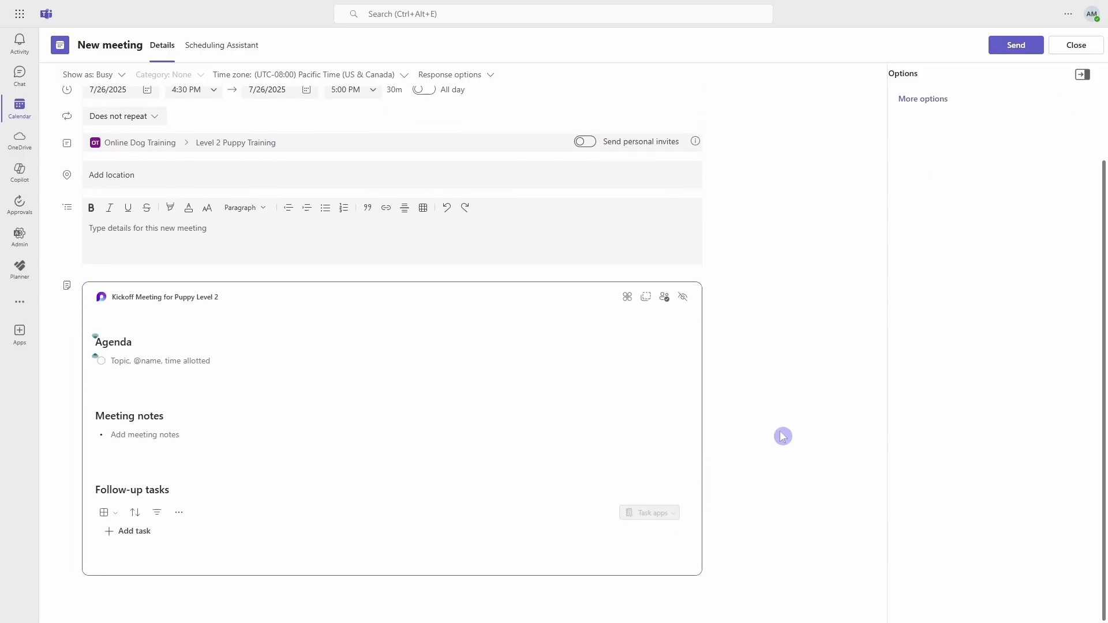
pyautogui.write('Welcome. Mike')
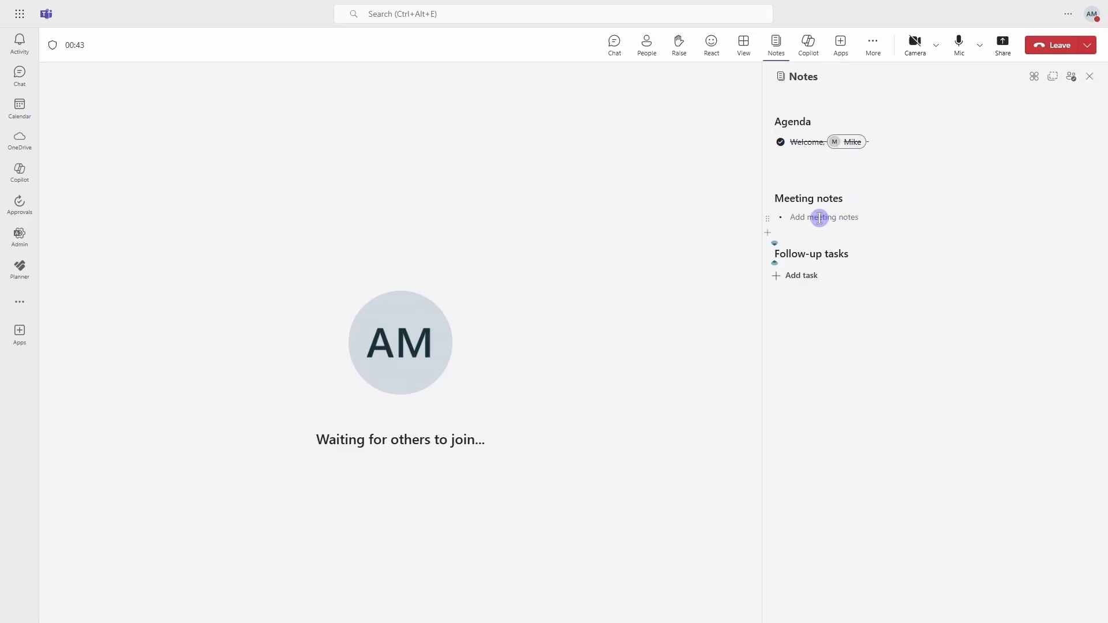
pyautogui.click(823, 217)
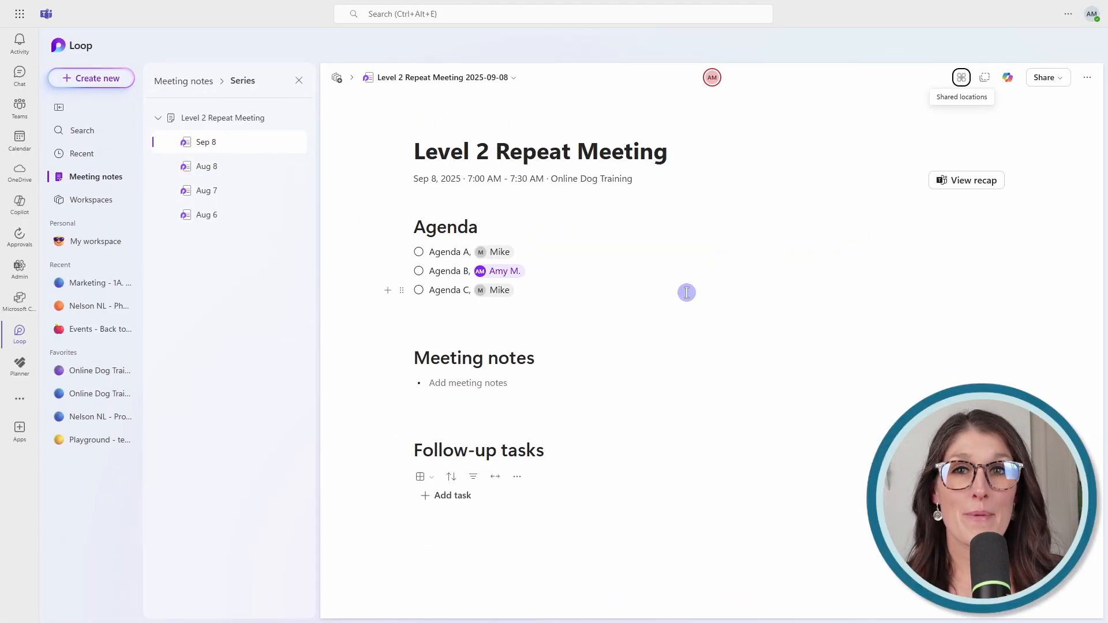
pyautogui.moveTo(945, 129)
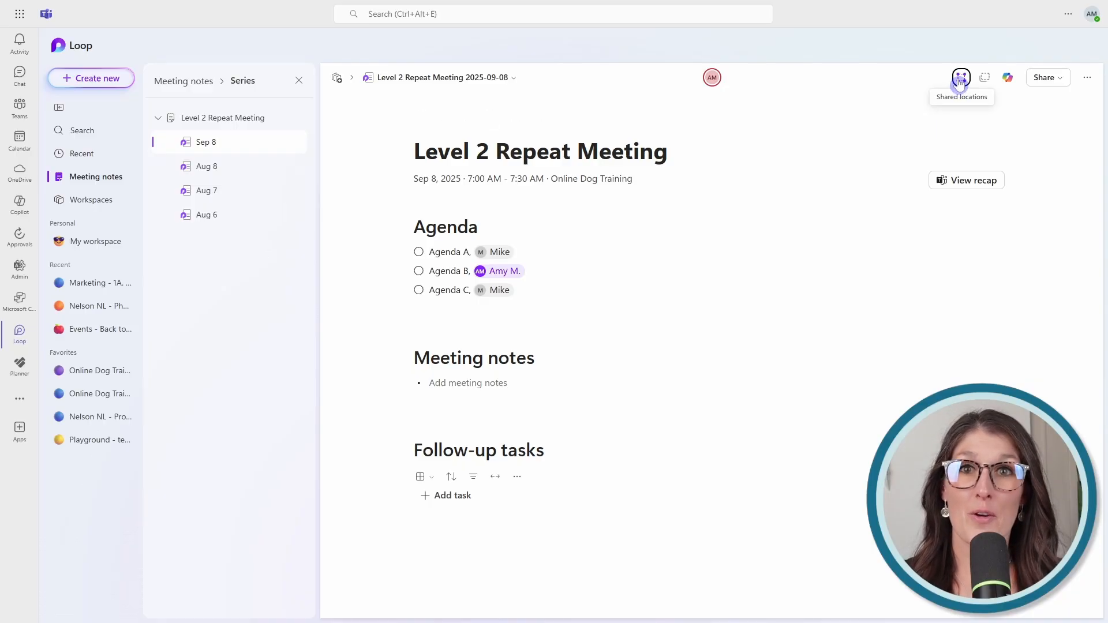
# From Shared locations, start adding the Level 2 Repeat Meeting notes to a workspace.
pyautogui.click(961, 77)
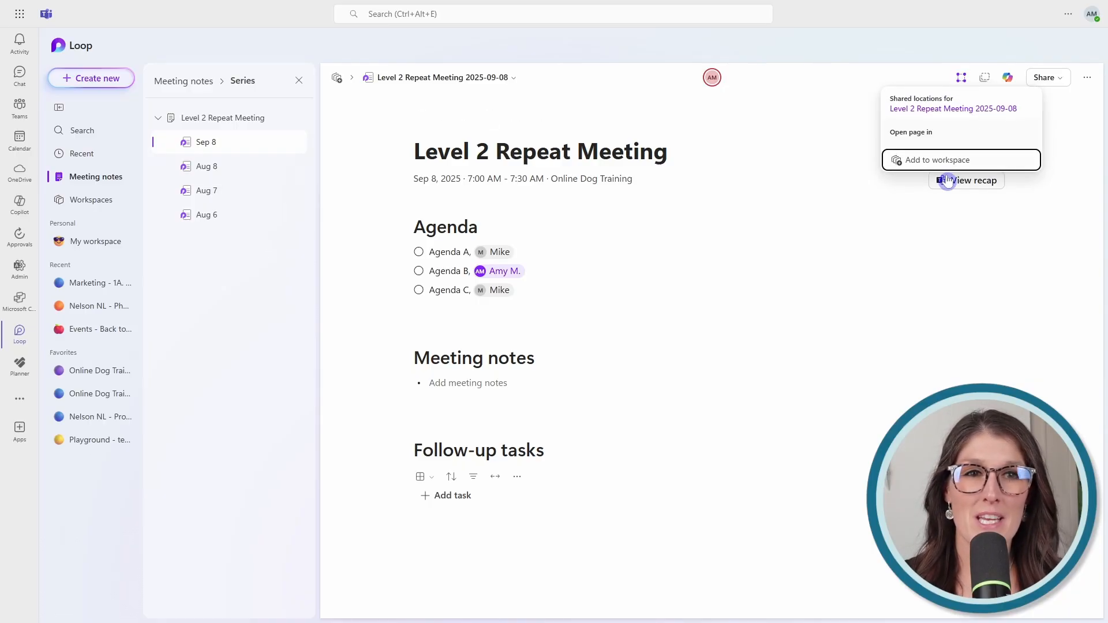
pyautogui.click(936, 159)
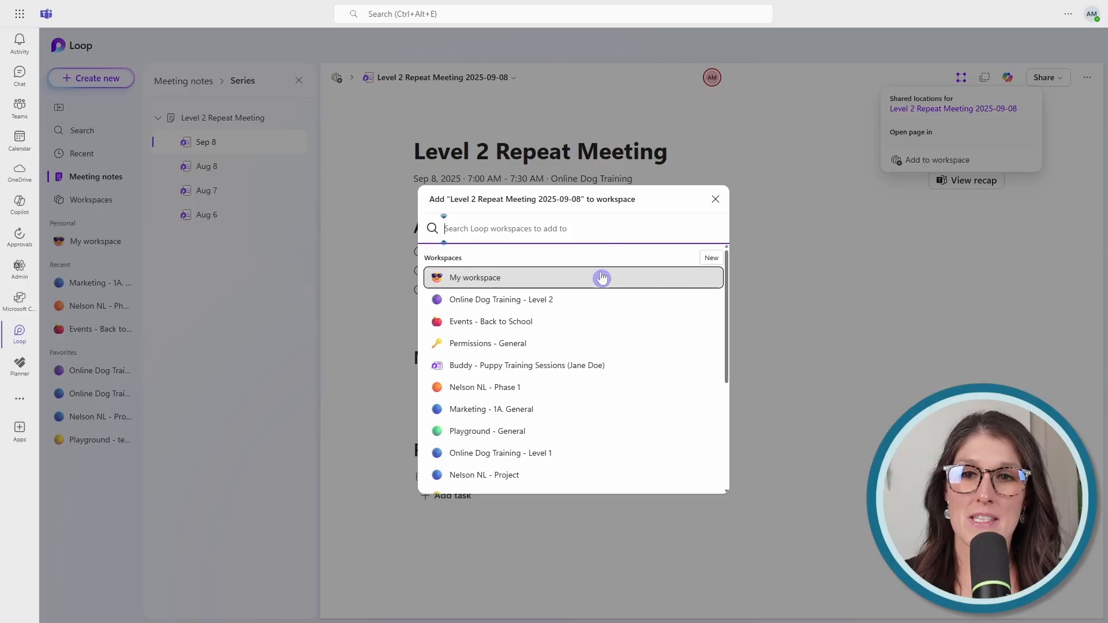